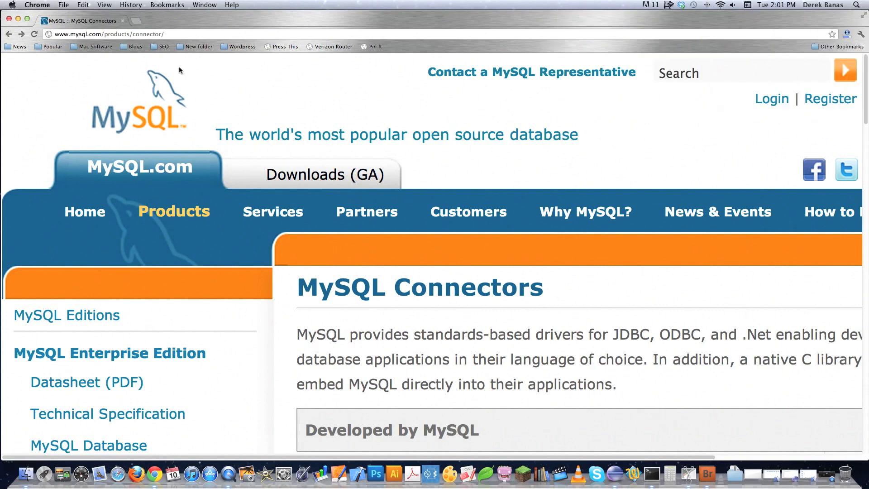
pyautogui.moveTo(95, 46)
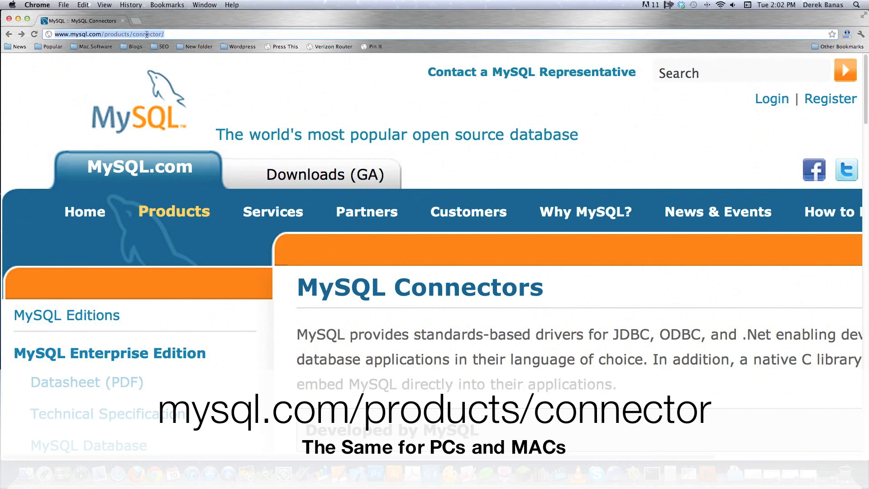
# Scroll down the mysql.com connector page to reach the Connector/J download link.
pyautogui.scroll(-3)
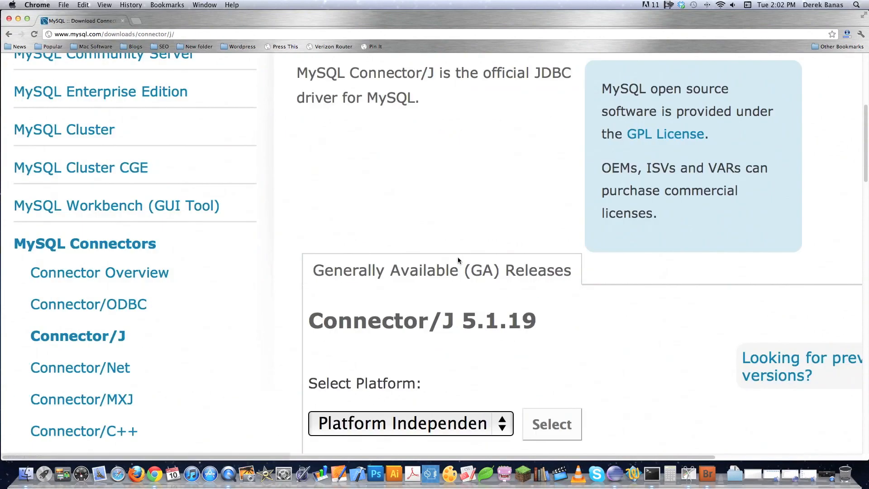
pyautogui.scroll(-3)
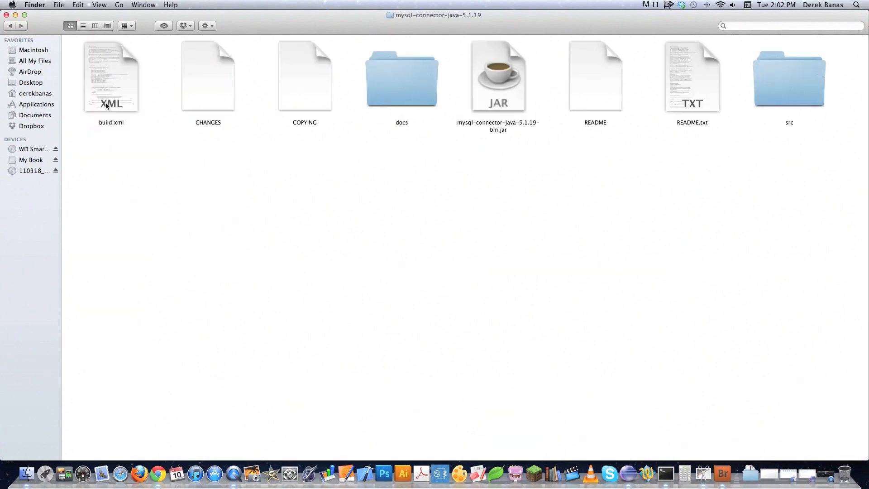
# Copy mysql-connector-java-5.1.19-bin.jar into System > Library > Java > Extensions.
pyautogui.click(498, 76)
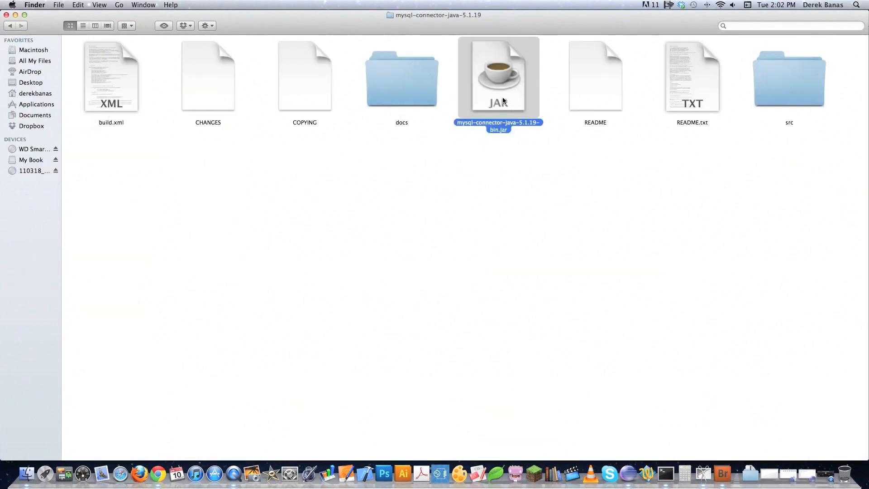
pyautogui.moveTo(510, 100)
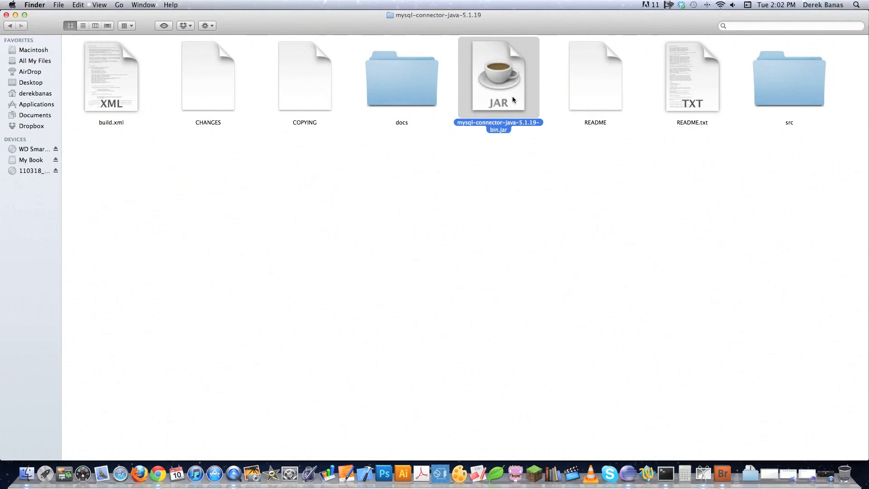
pyautogui.moveTo(529, 199)
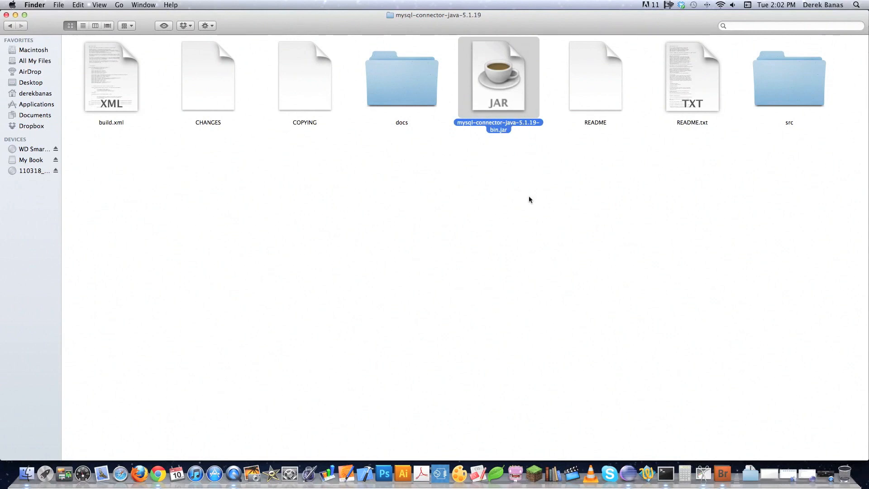
pyautogui.moveTo(514, 84)
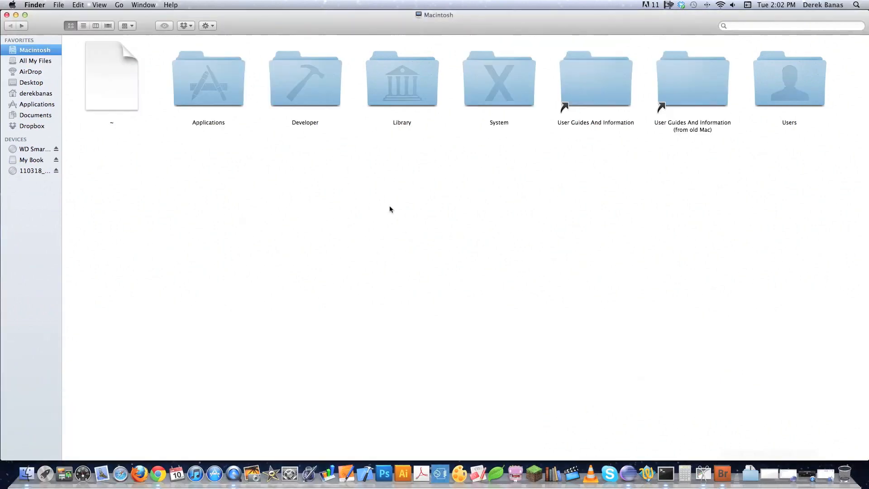
pyautogui.moveTo(341, 25)
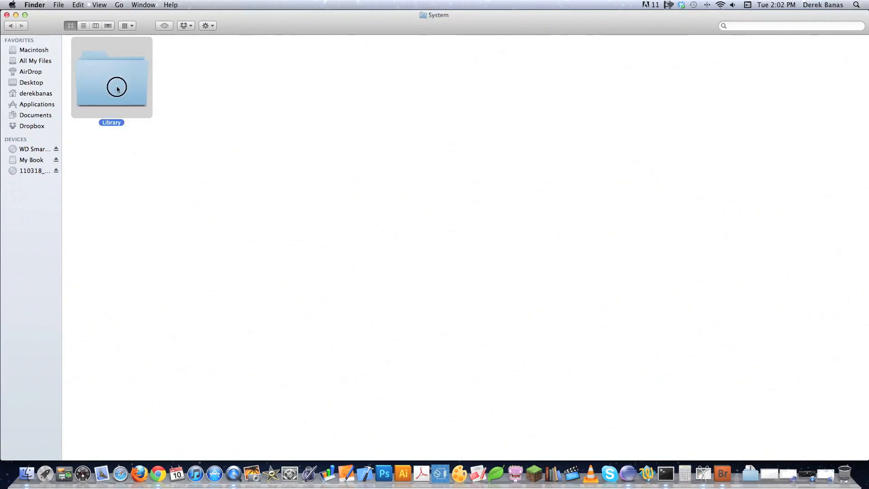
pyautogui.doubleClick(111, 76)
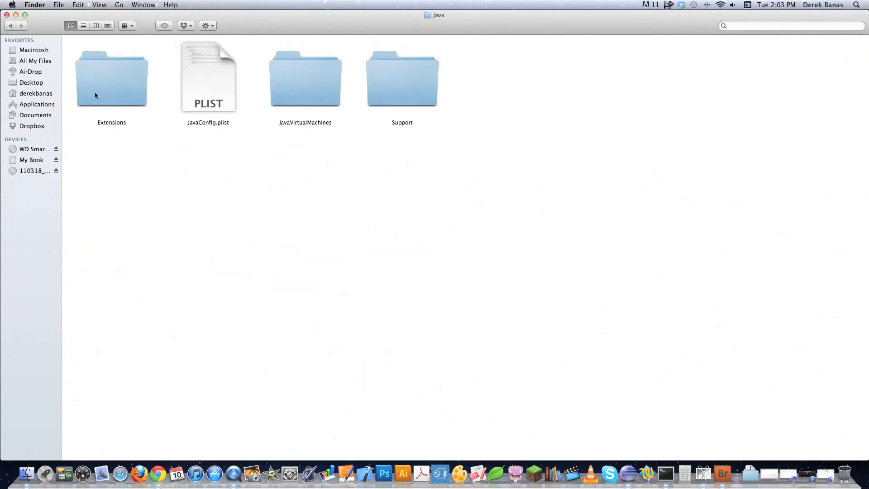
pyautogui.doubleClick(111, 78)
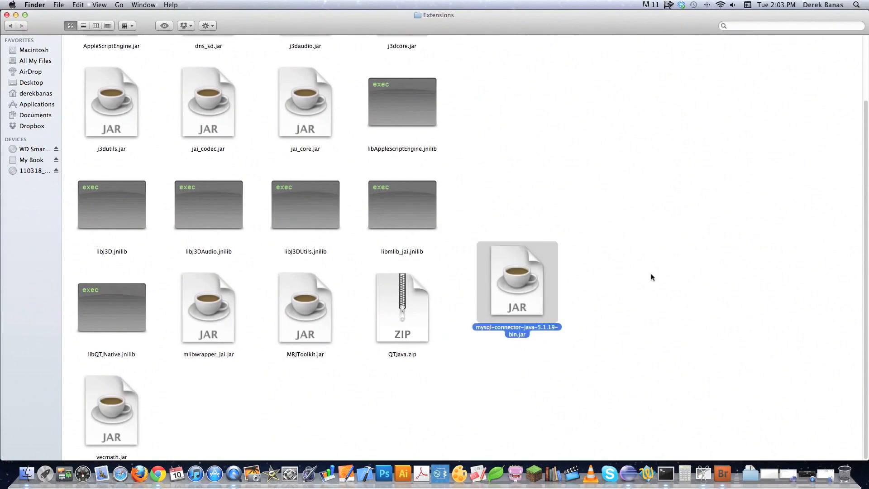
pyautogui.click(652, 277)
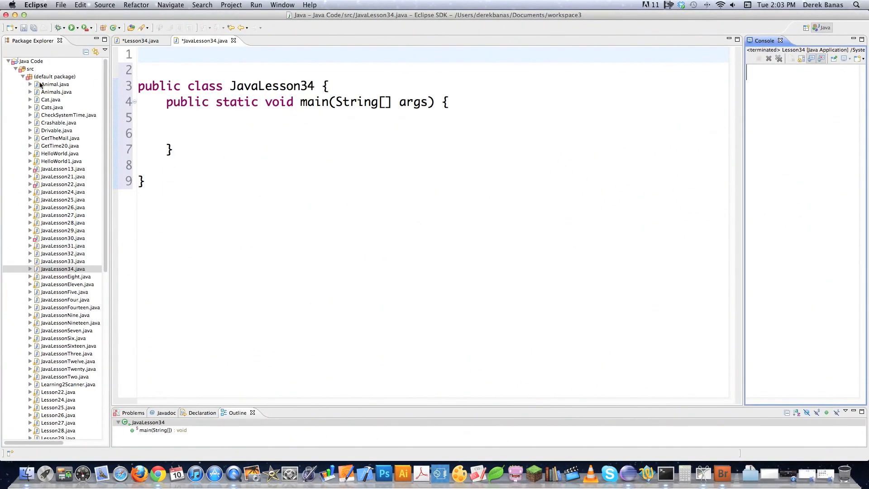
# Bring up Configure Build Path for the default package and show its Libraries list.
pyautogui.click(54, 76)
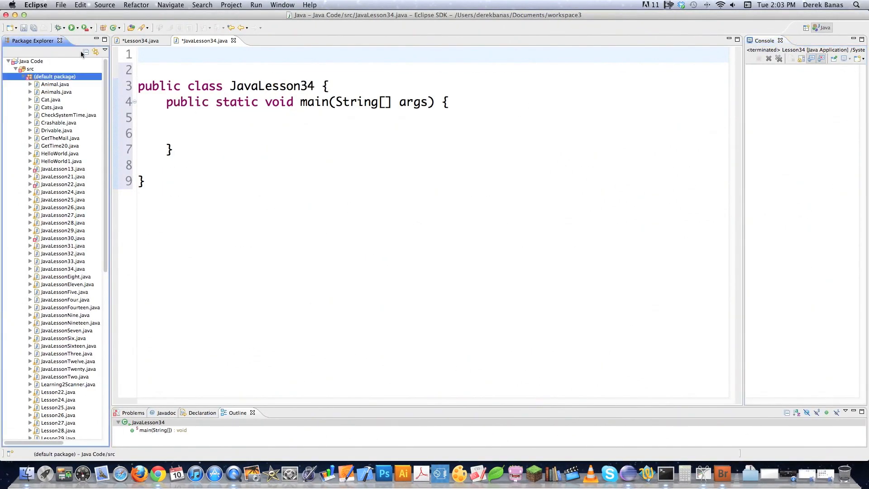
pyautogui.rightClick(53, 76)
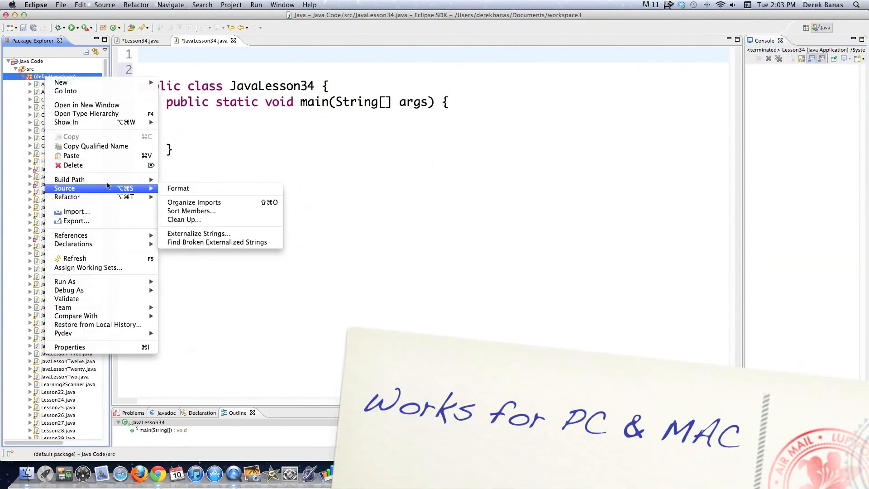
pyautogui.click(179, 188)
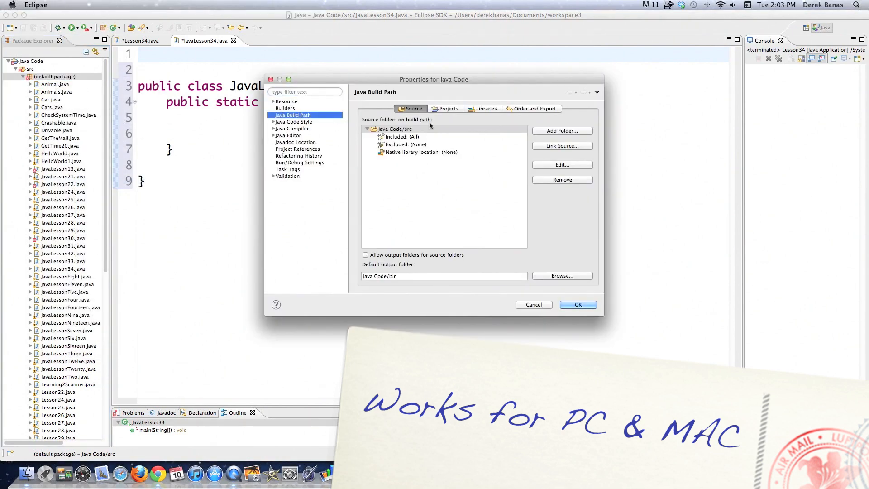
pyautogui.click(486, 107)
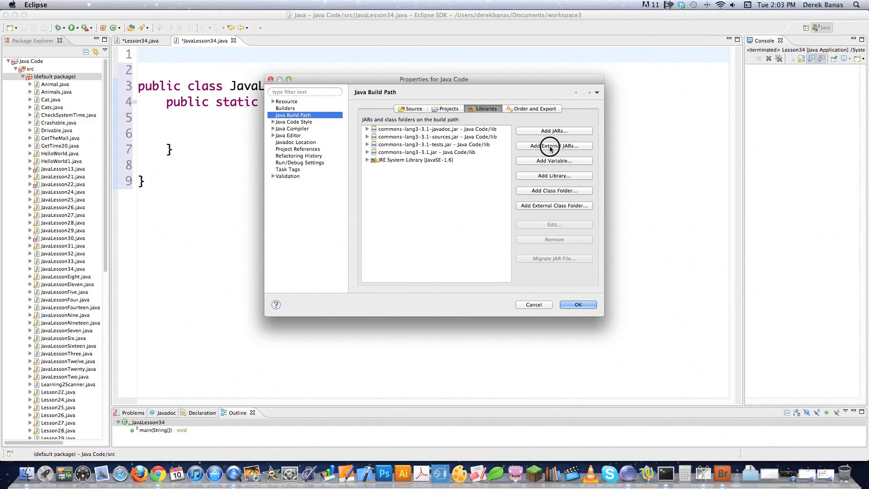
# Add the MySQL connector jar as an external JAR and confirm the build path.
pyautogui.click(553, 145)
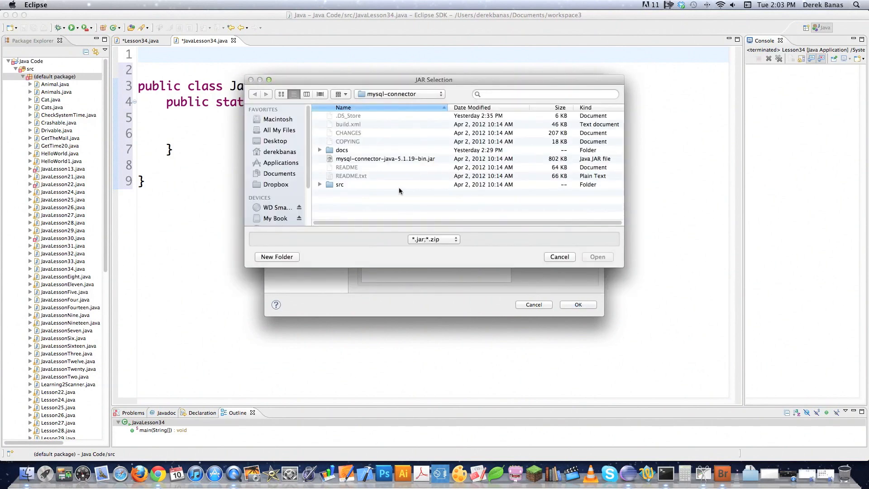
pyautogui.click(385, 159)
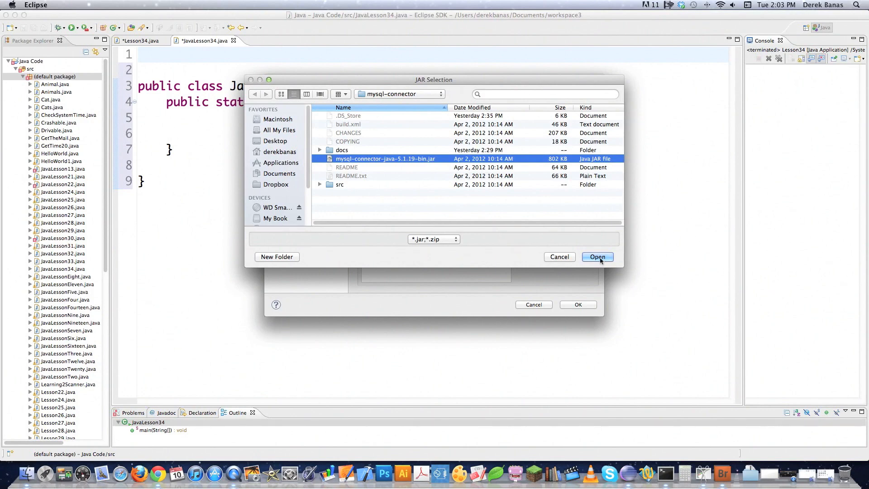
pyautogui.click(597, 257)
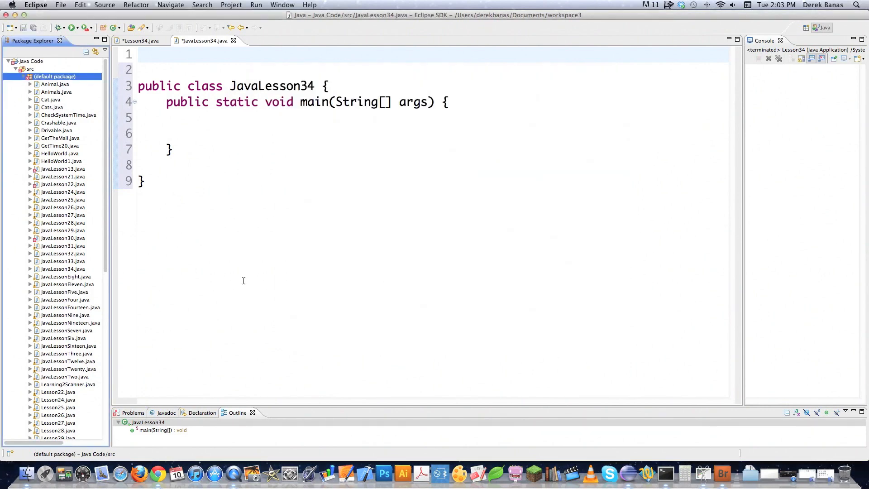
pyautogui.scroll(-3)
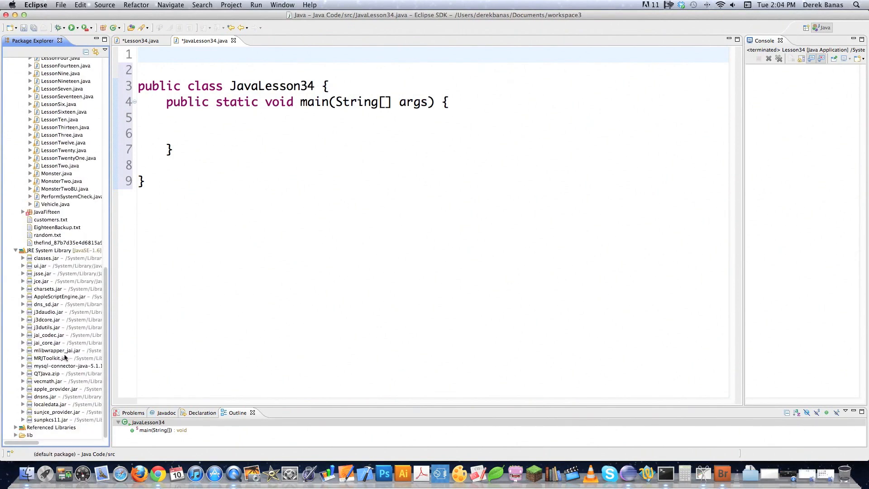
pyautogui.click(60, 366)
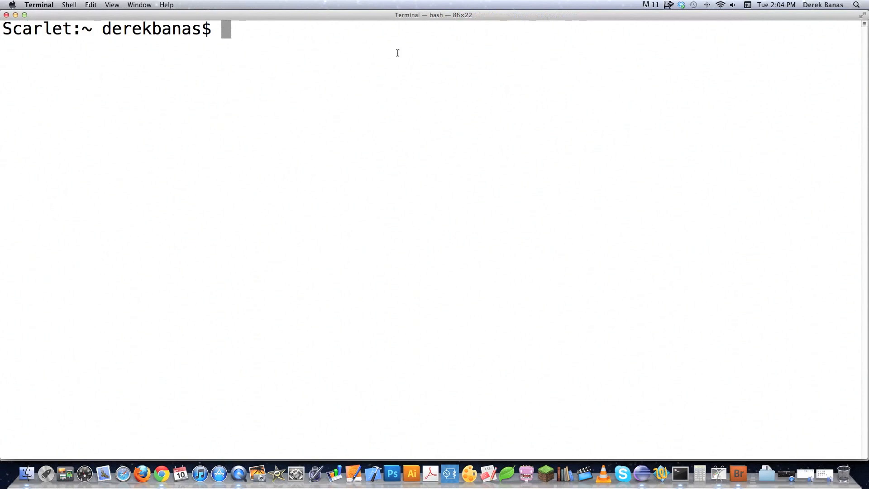
# Log into the MySQL client with 'mysql5 -u mysqladm -p' and the password.
pyautogui.write('my')
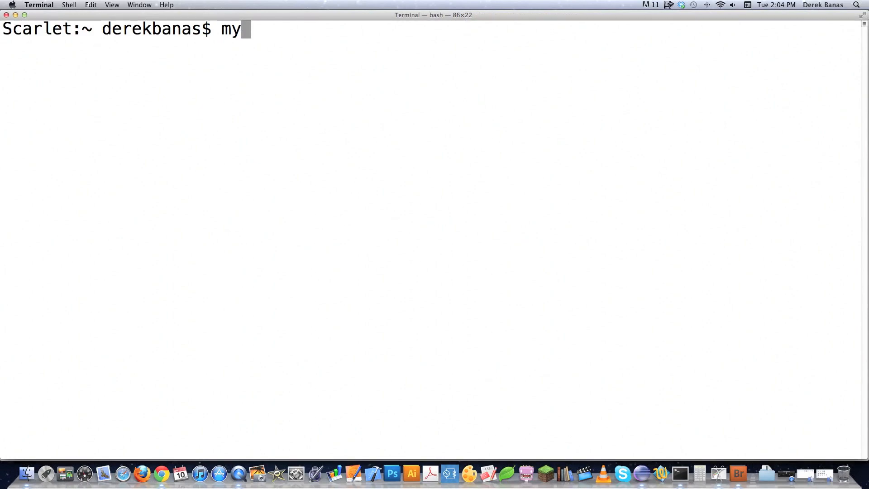
pyautogui.press('Backspace')
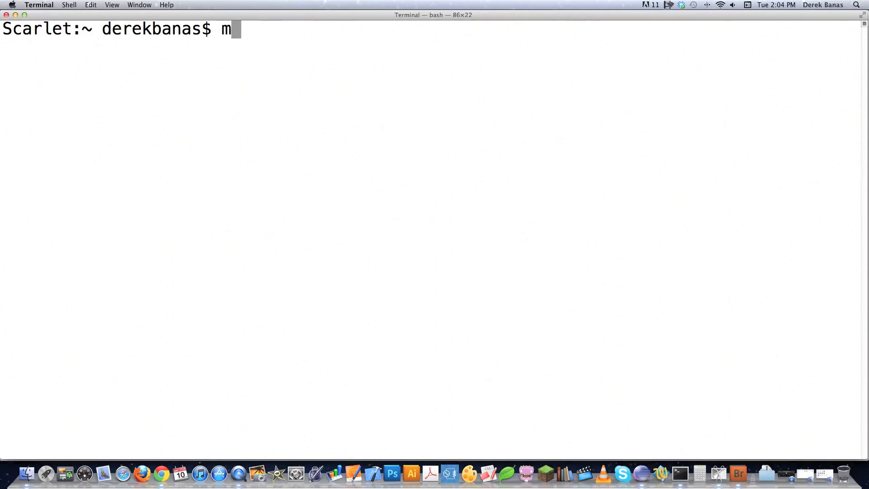
pyautogui.write('ysql5')
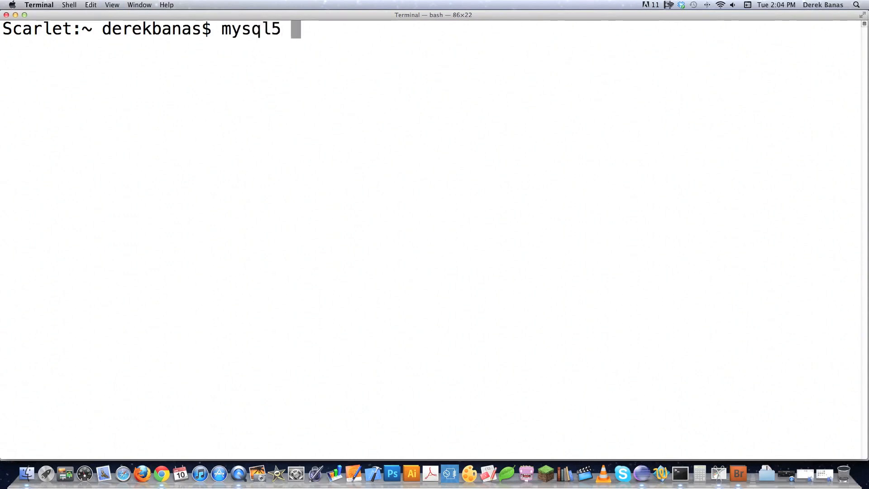
pyautogui.write('-u mysql')
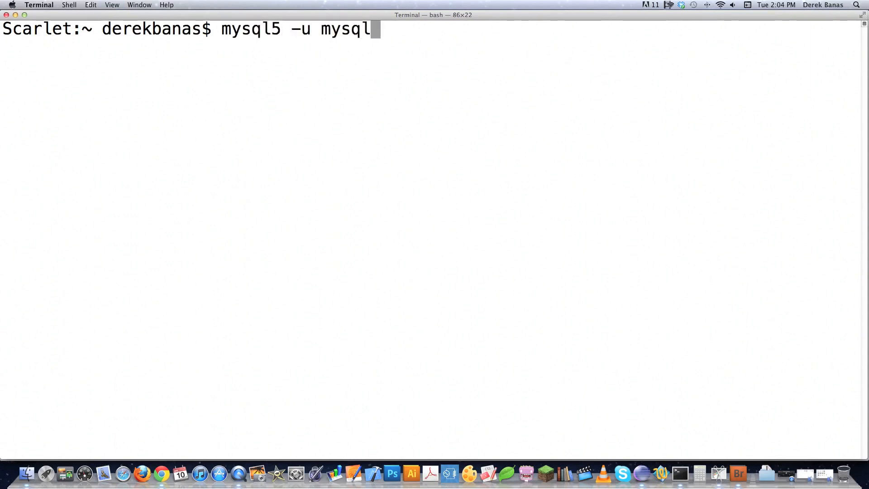
pyautogui.write('adm')
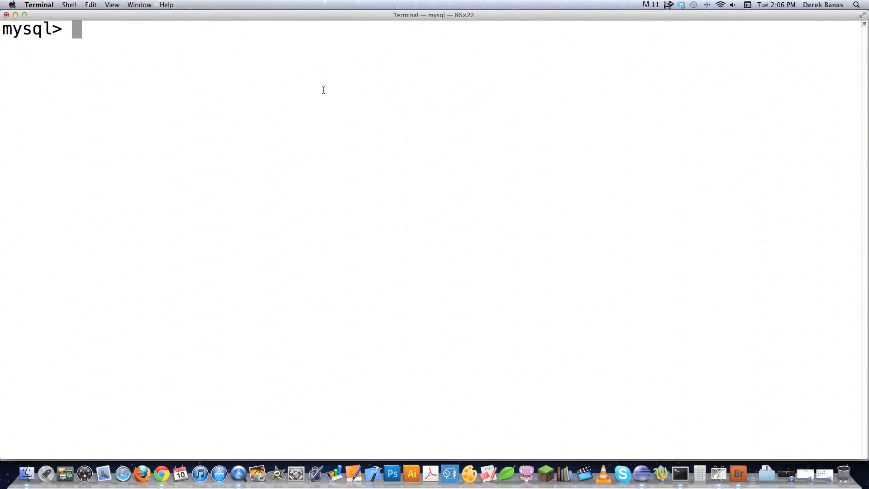
# List the databases, switch to the customer database and show its tables.
pyautogui.write('show databases;')
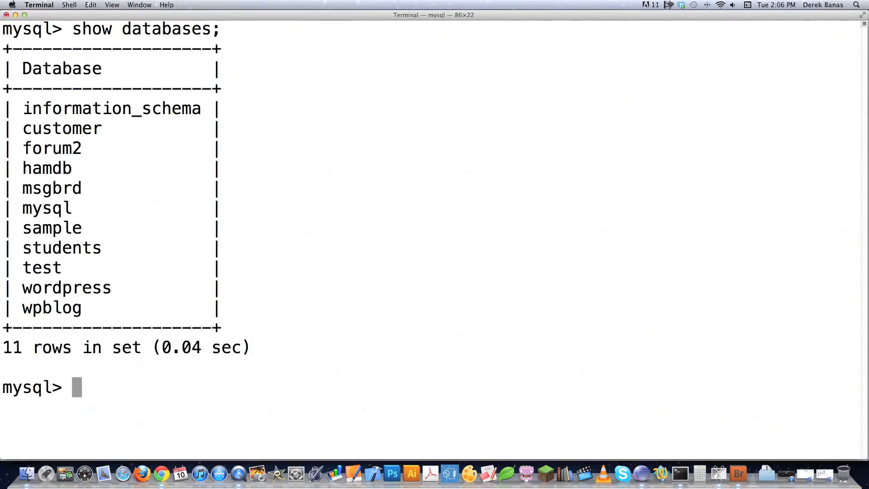
pyautogui.doubleClick(78, 128)
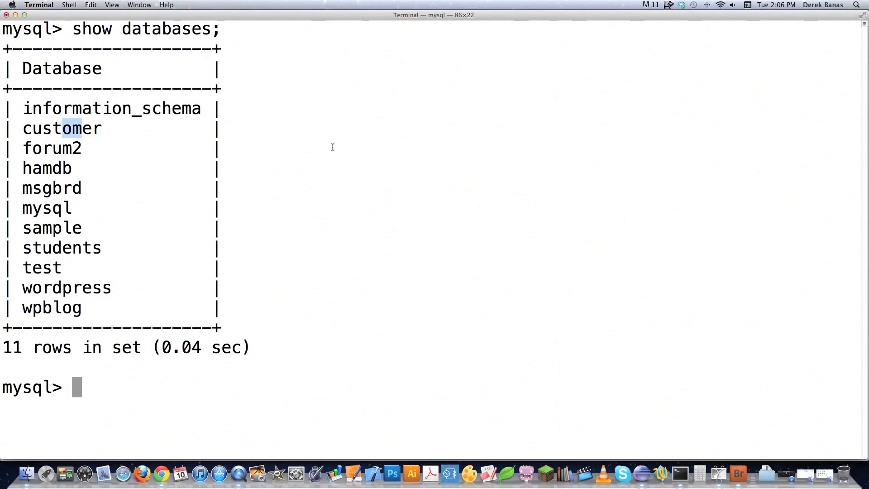
pyautogui.write('use cust')
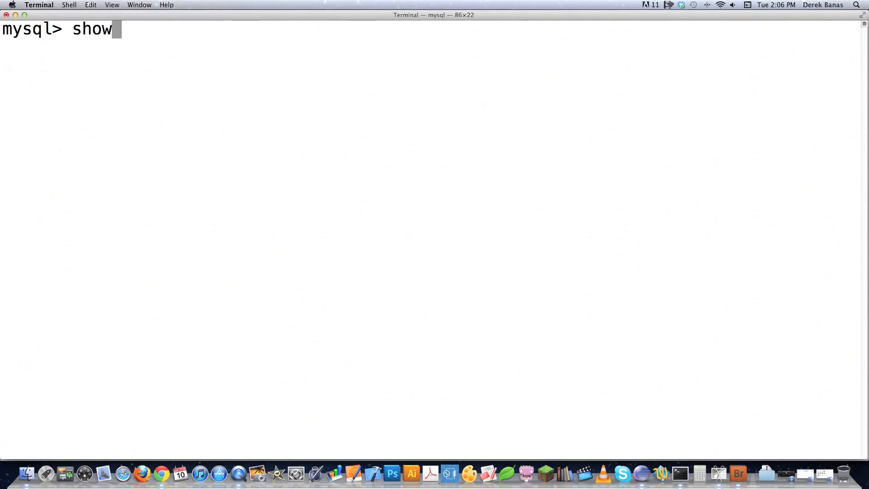
pyautogui.write('tables;')
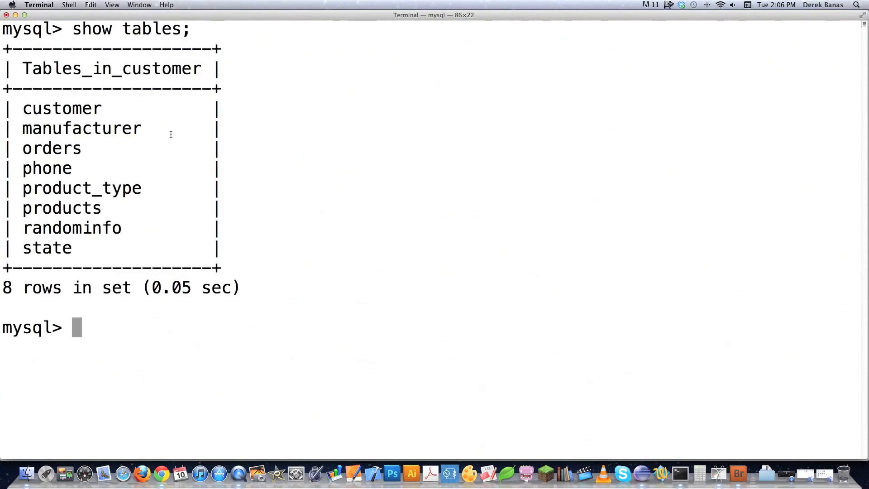
# Begin the query 'select first_name from customer' at the mysql prompt.
pyautogui.write('select firs')
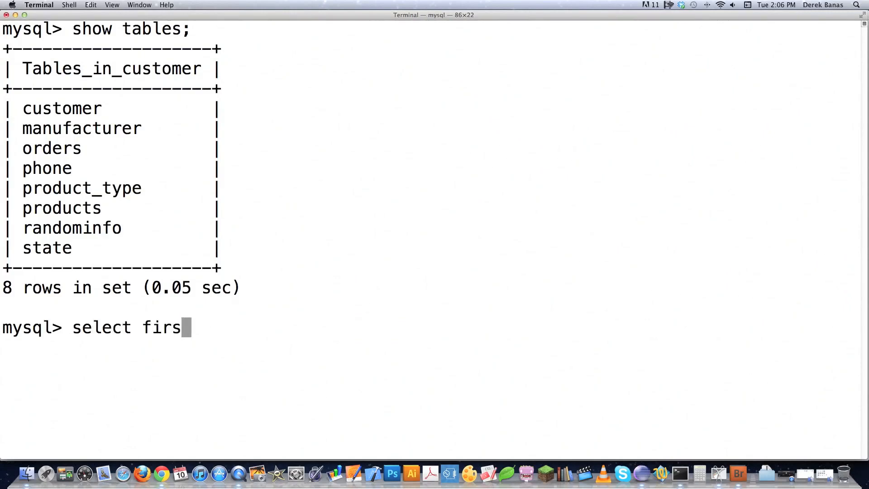
pyautogui.write('t_name from cus')
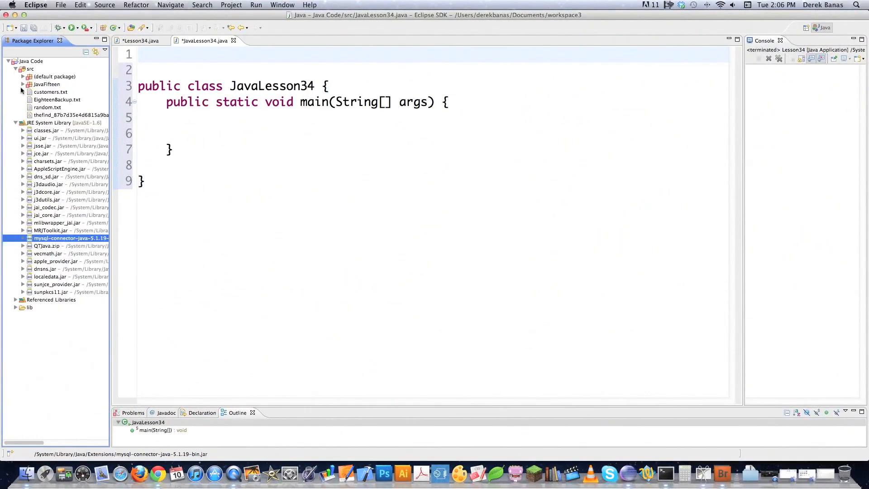
pyautogui.moveTo(516, 229)
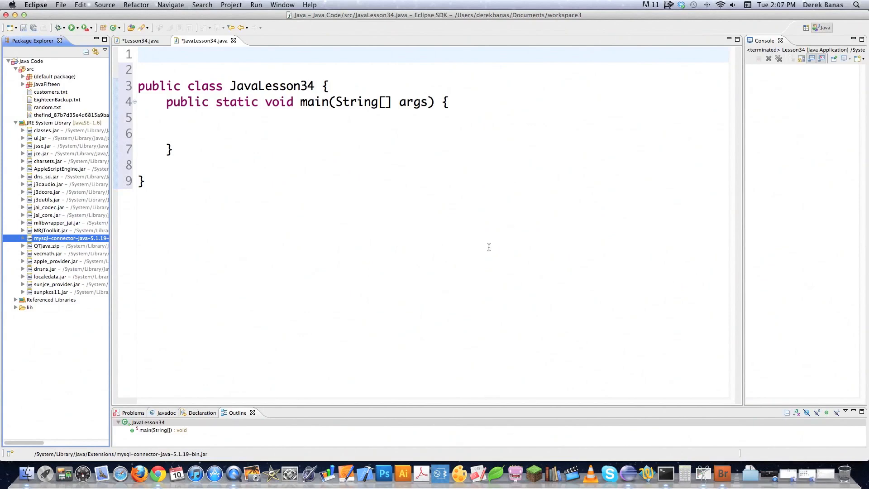
pyautogui.moveTo(233, 56)
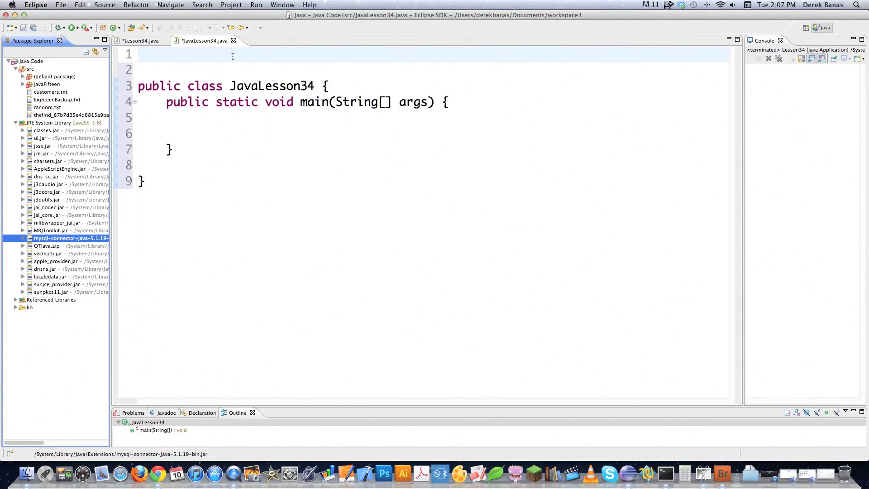
# Start line 1 of JavaLesson34 with 'import java.sql.'.
pyautogui.write('import')
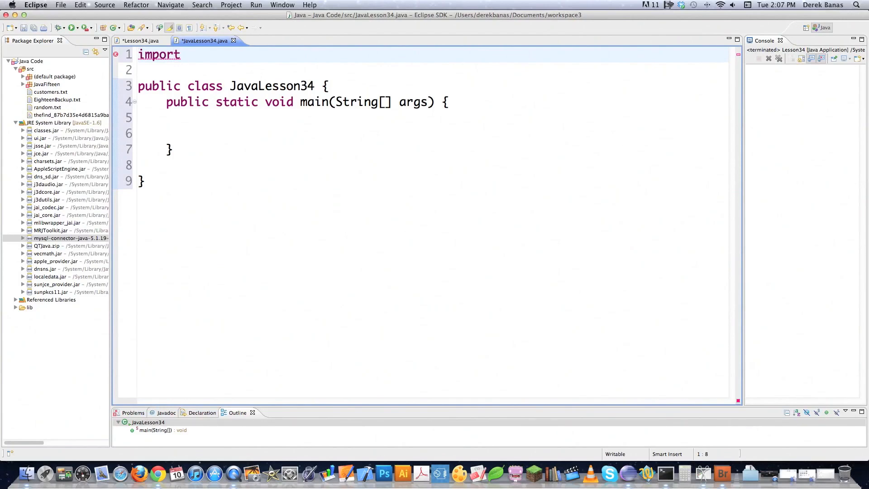
pyautogui.write('java.')
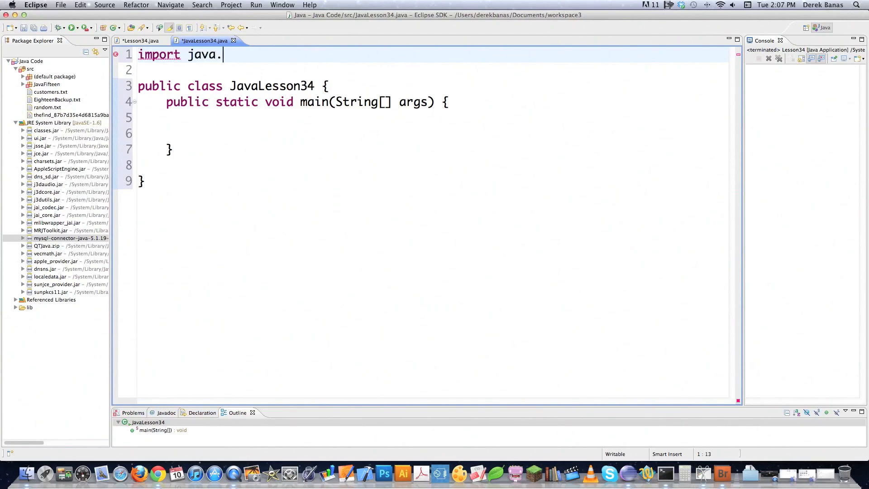
pyautogui.write('sql.*;')
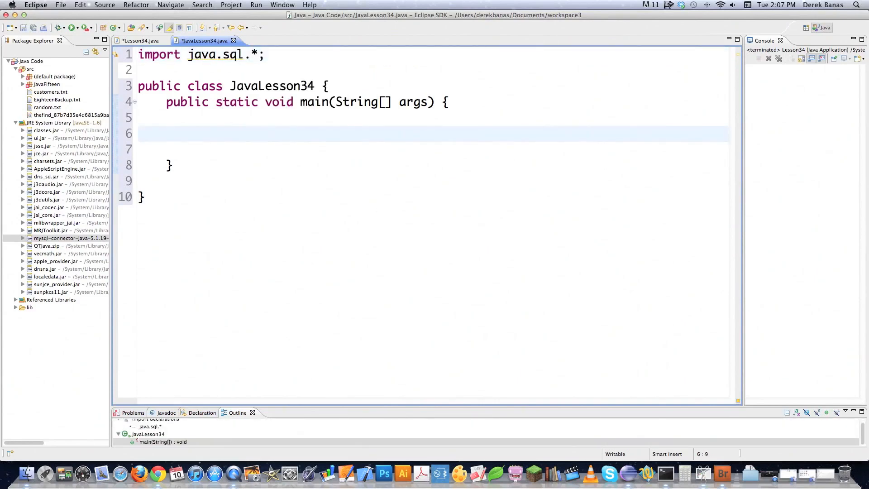
# Declare 'Connection conn = null;' inside main and begin a try statement.
pyautogui.write('Connecti')
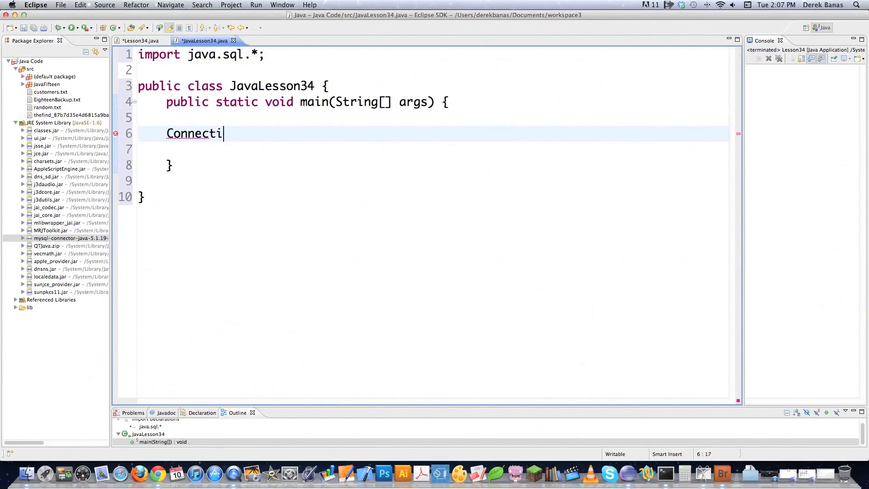
pyautogui.write('on conn =')
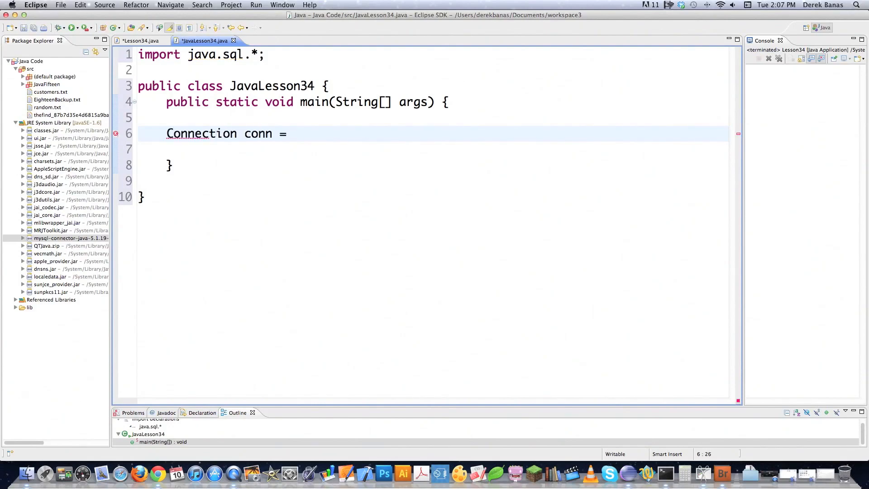
pyautogui.write('null;')
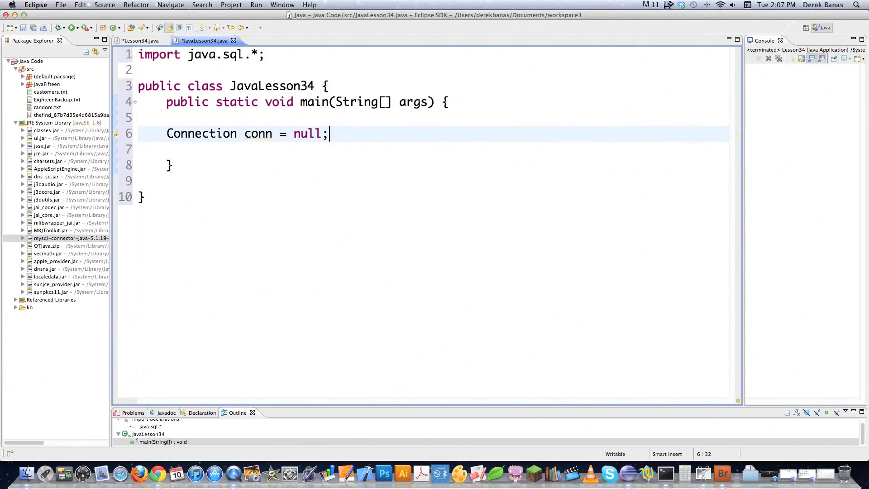
pyautogui.write('try')
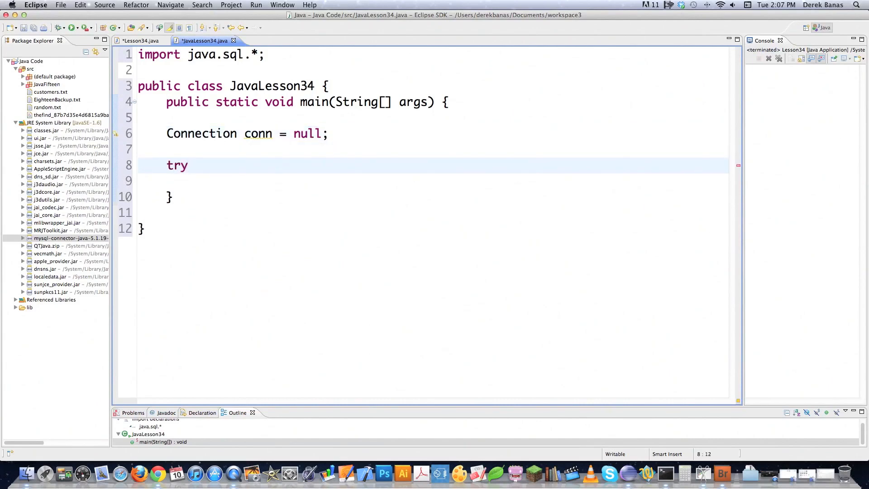
# Inside try{, load the driver with Class.forName("com.mysql.jdbc.Driver").
pyautogui.write('{')
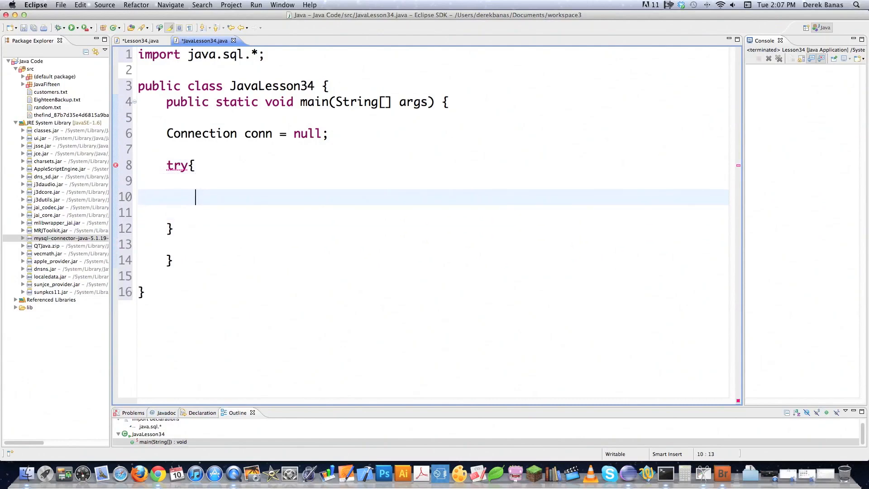
pyautogui.write('C')
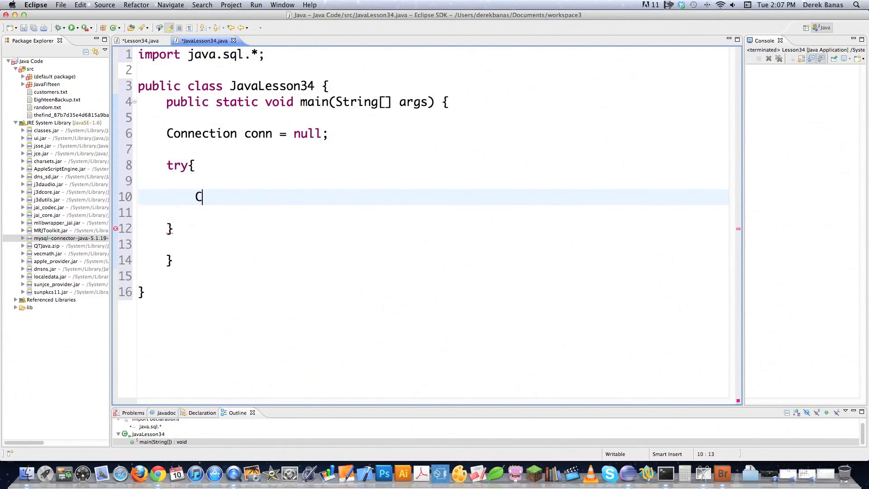
pyautogui.write('lass.fo')
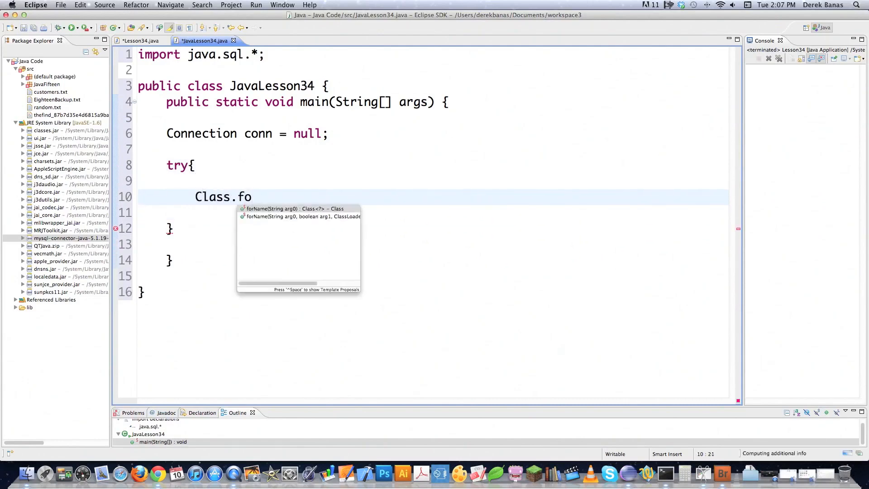
pyautogui.click(293, 208)
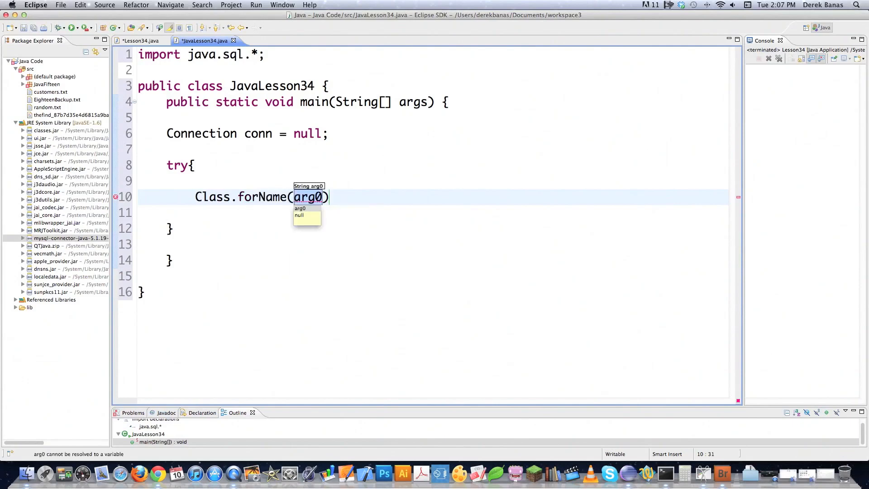
pyautogui.write('"')
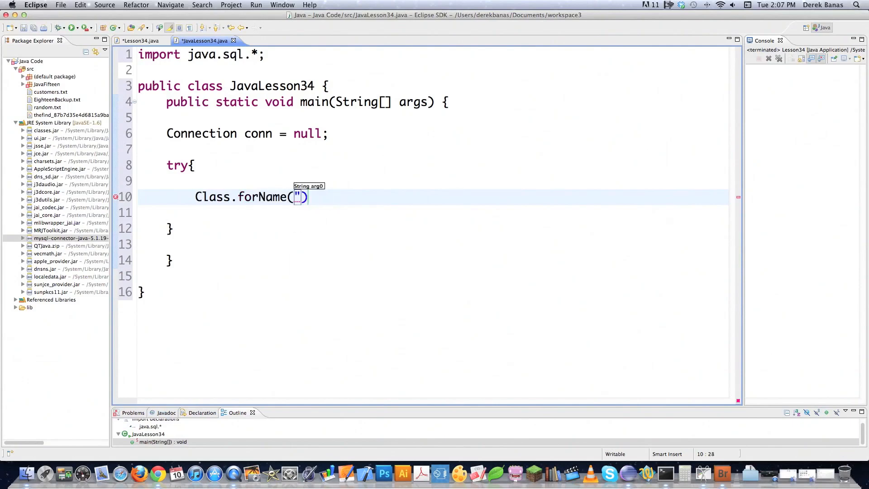
pyautogui.write('com')
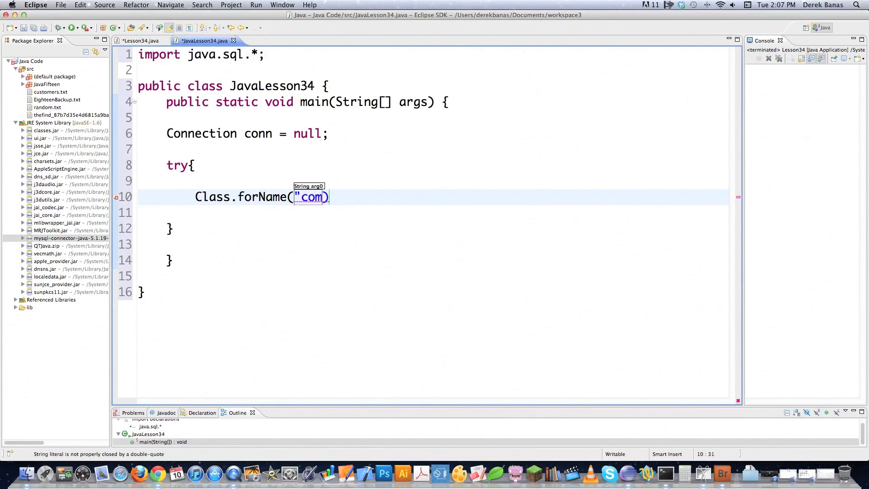
pyautogui.write('.mysql')
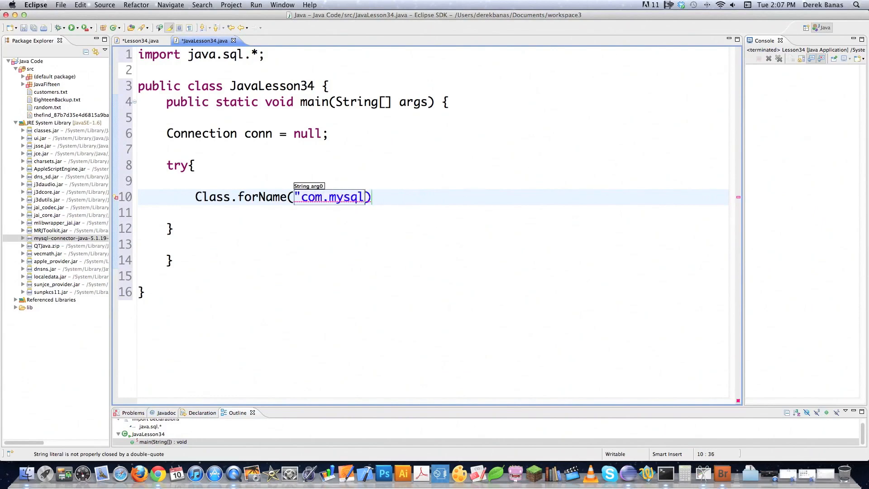
pyautogui.write('.jdbc.Driver')
pyautogui.write('conn = Driv')
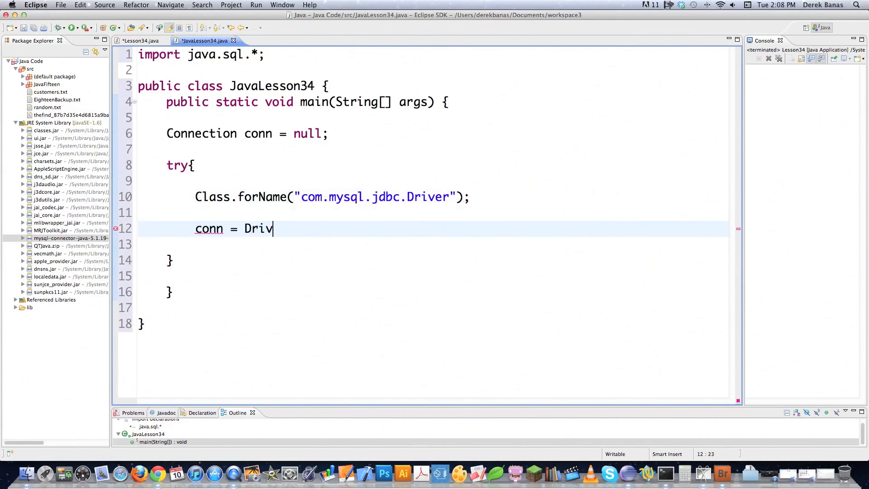
# Assign conn from DriverManager.getConnection with an empty URL string argument.
pyautogui.write('erManager')
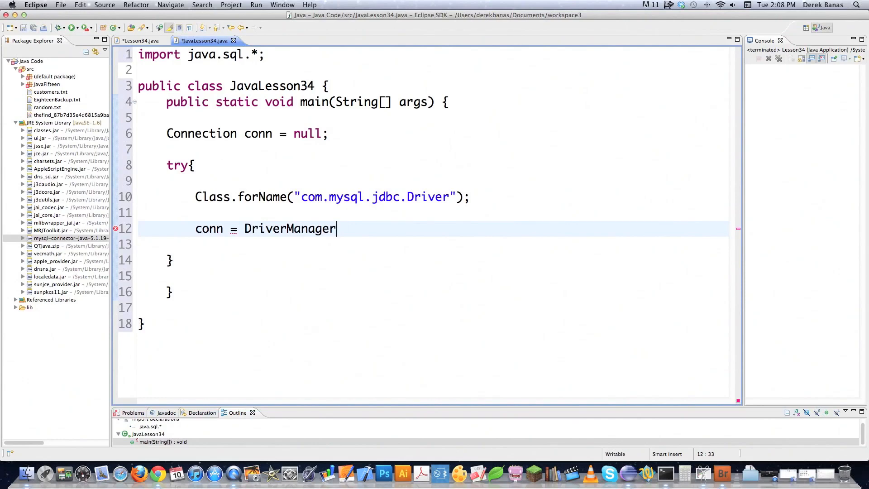
pyautogui.write('.get')
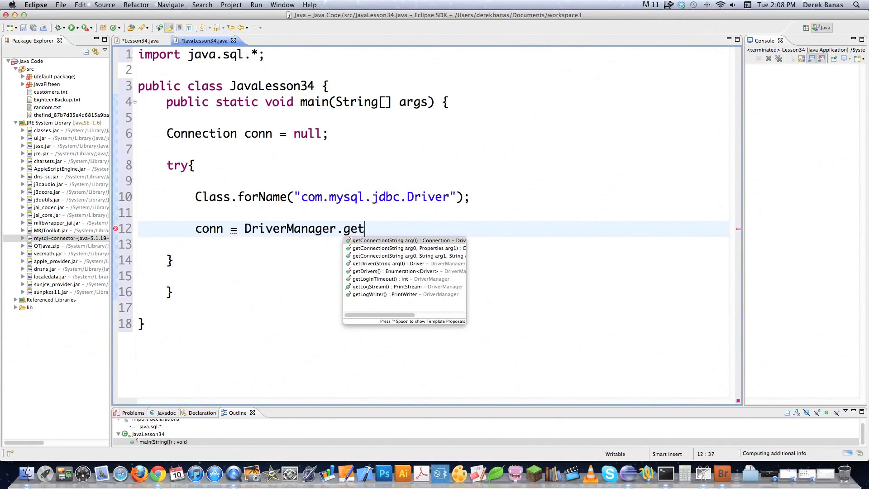
pyautogui.click(404, 240)
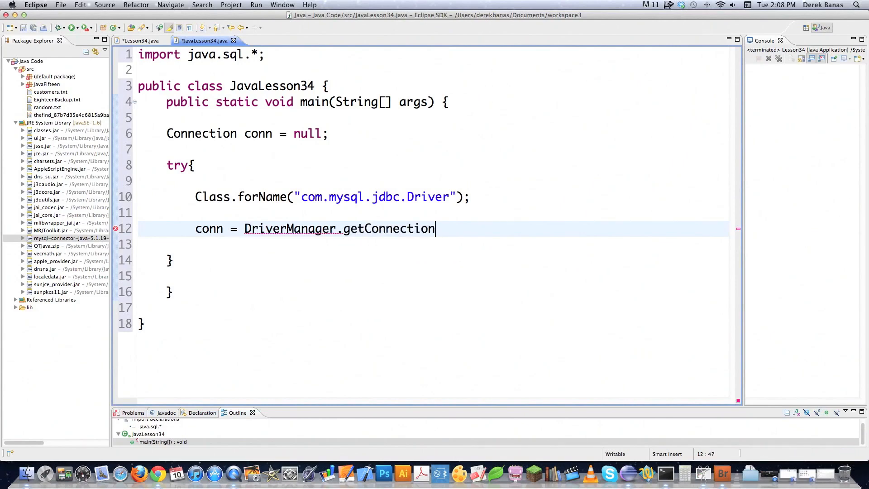
pyautogui.write('()')
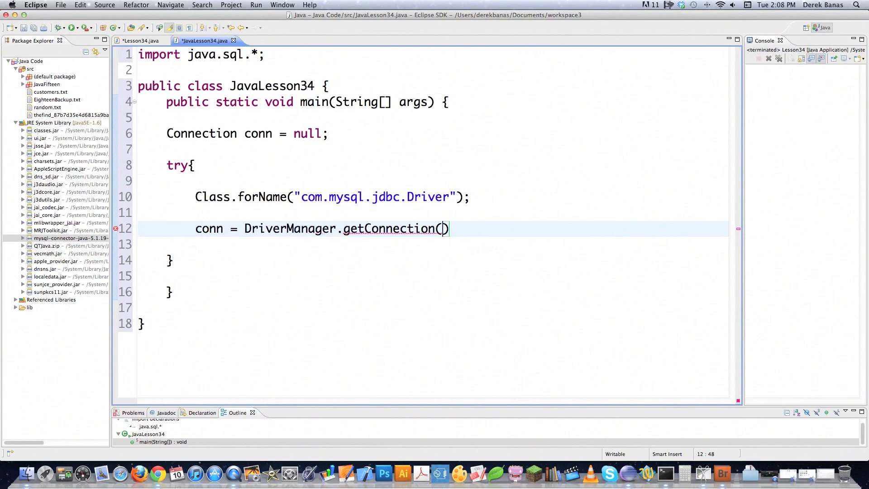
pyautogui.write('""')
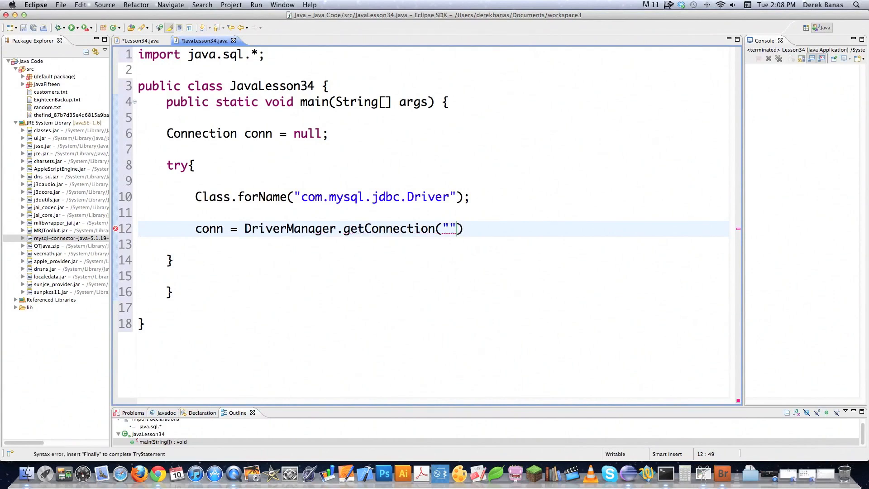
pyautogui.click(449, 228)
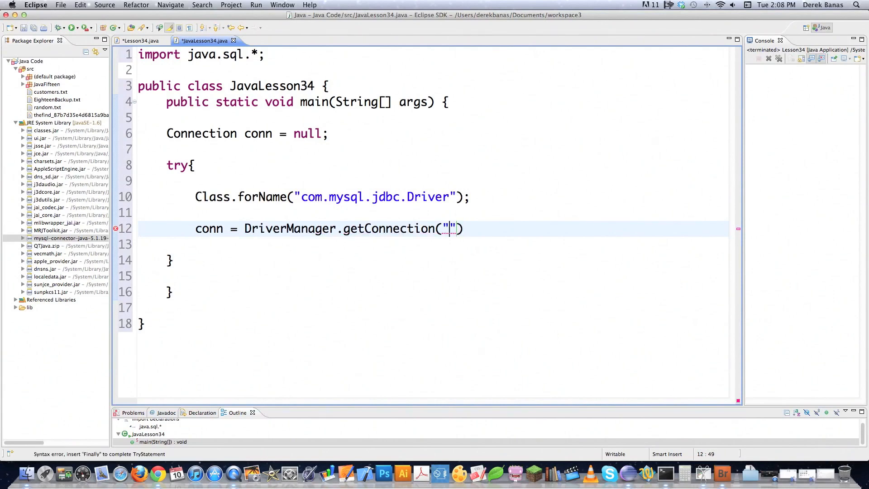
# Fill in the URL jdbc:mysql://localhost/customer plus the MySQL user name and password arguments.
pyautogui.write('jdbc')
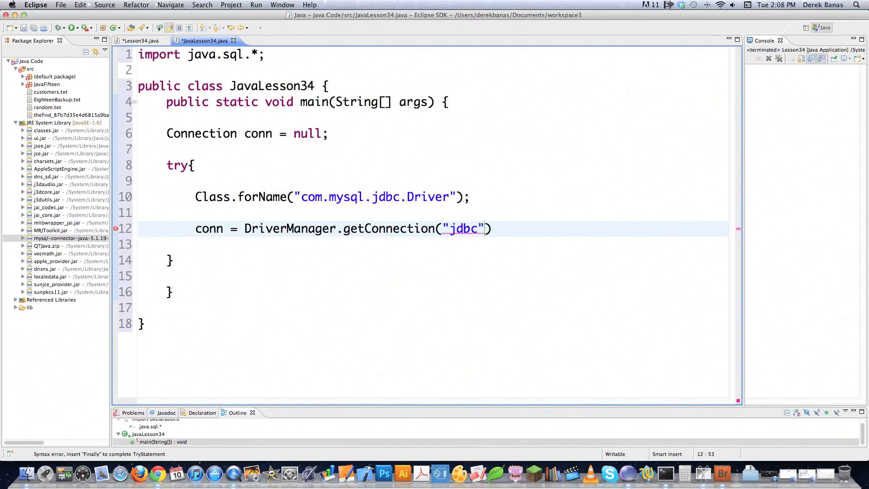
pyautogui.write(':mysql')
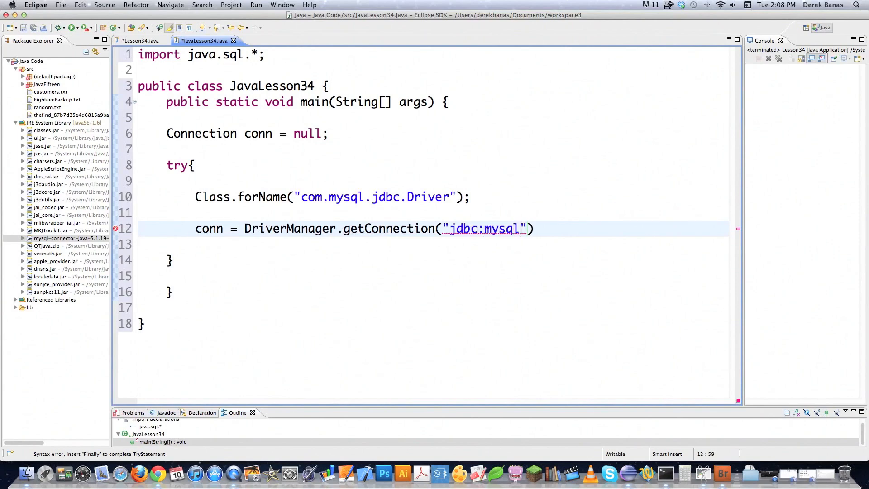
pyautogui.write('://local')
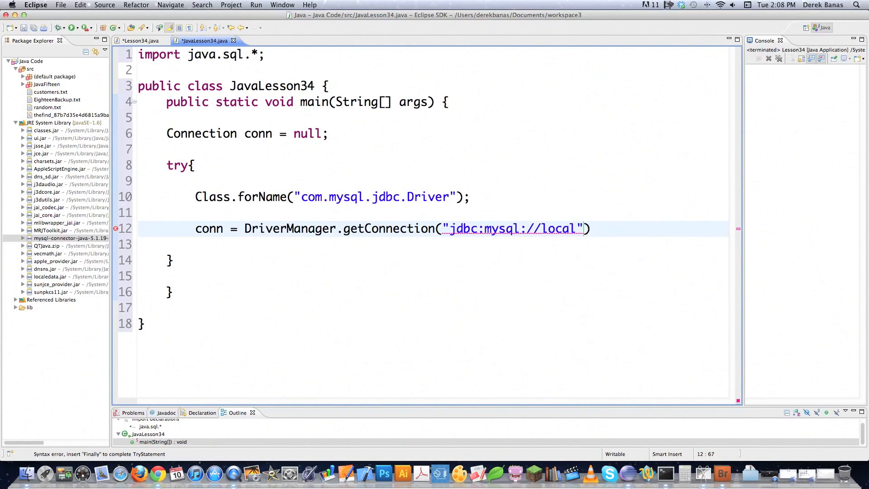
pyautogui.write('host/cus')
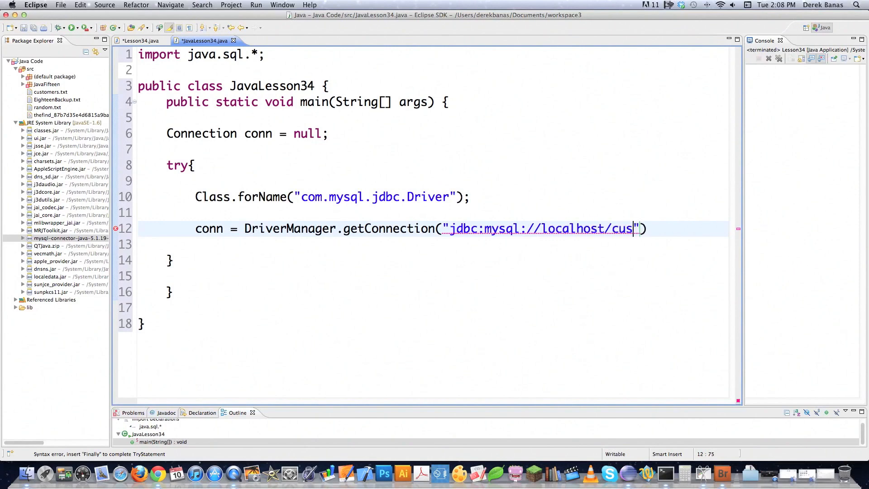
pyautogui.write('tomer')
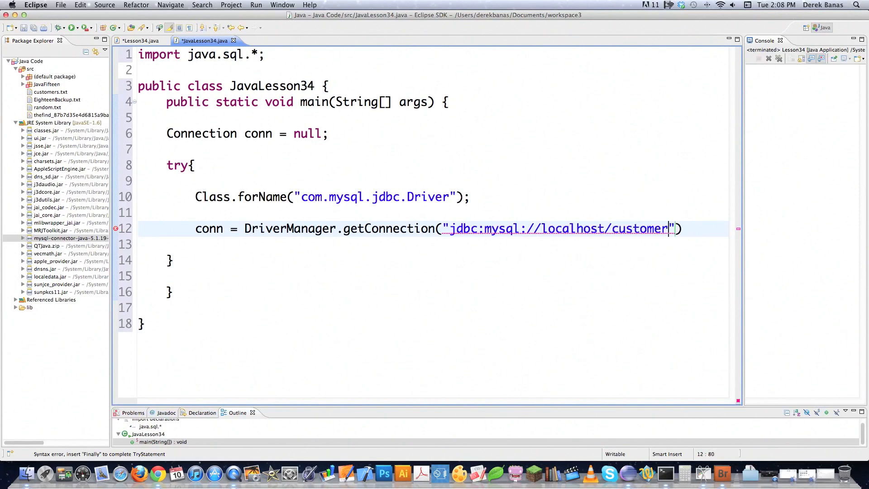
pyautogui.write(',"mysqladm",')
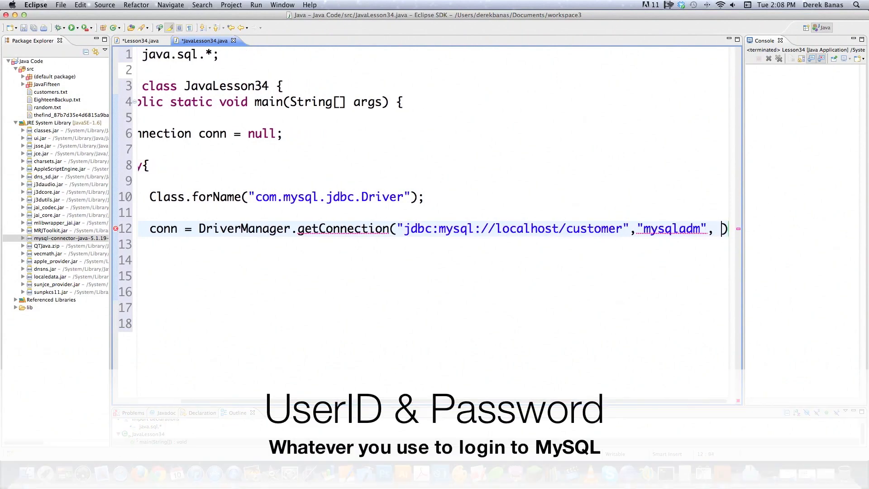
pyautogui.write('"t"')
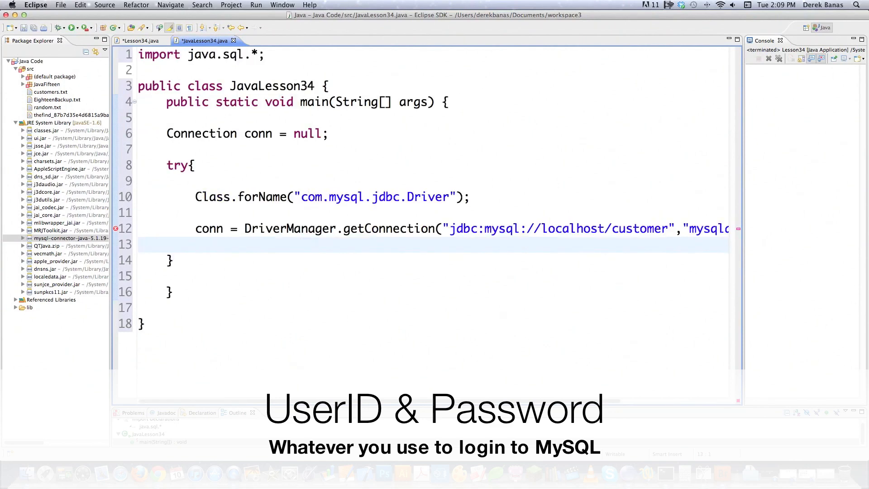
pyautogui.press('Return')
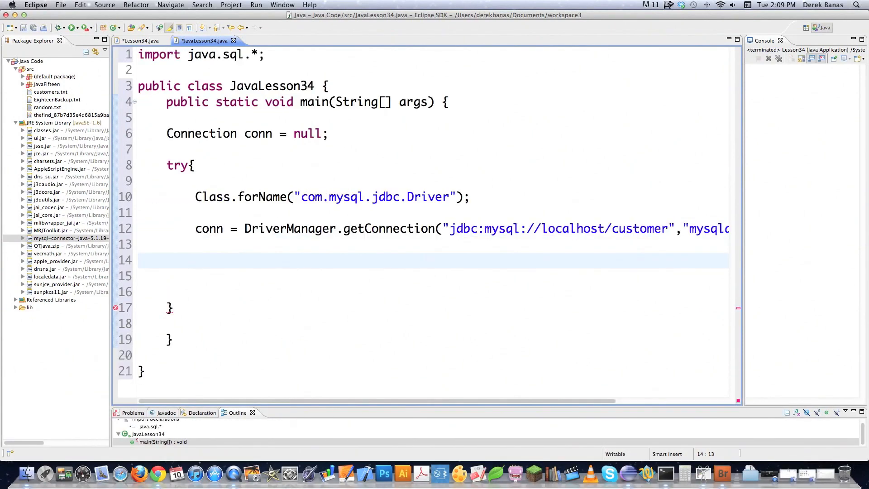
# Create 'Statement sqlState = conn.createStatement();' below the connection call.
pyautogui.write('St')
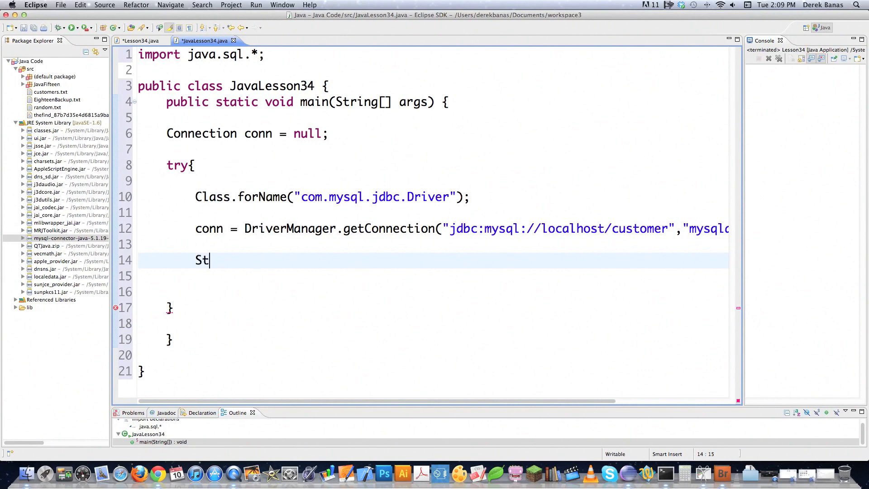
pyautogui.write('atement s')
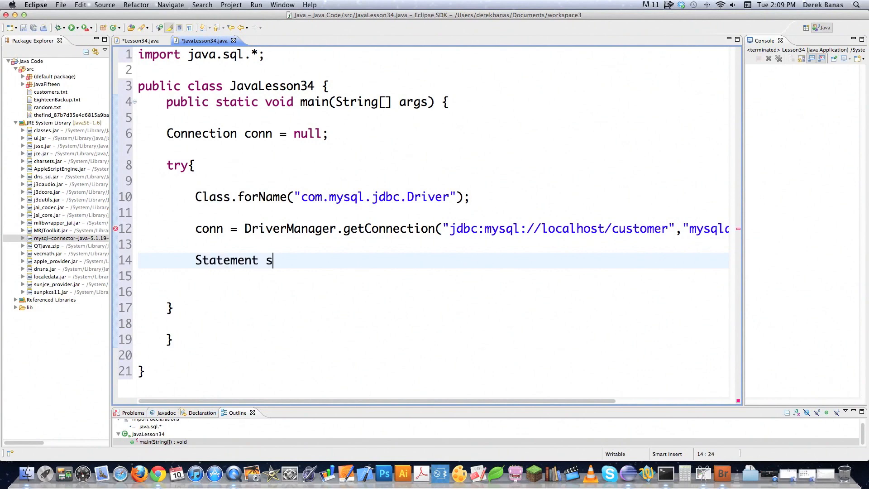
pyautogui.write('qlState =')
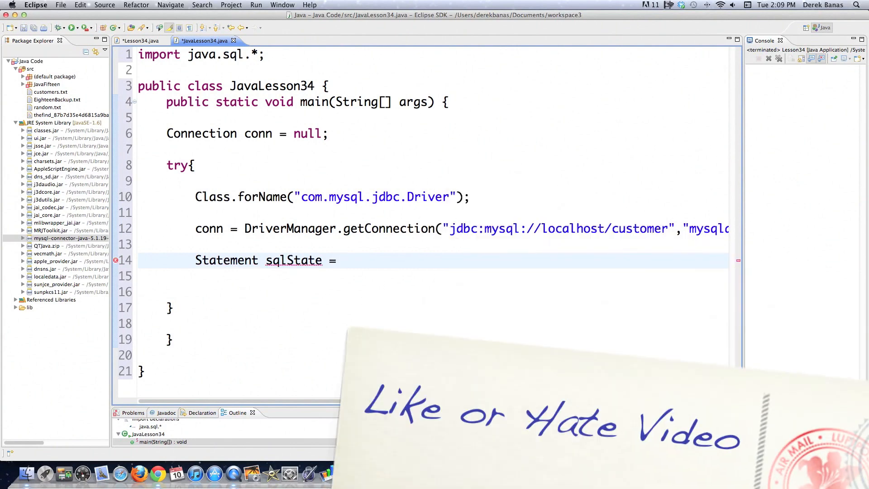
pyautogui.write('con')
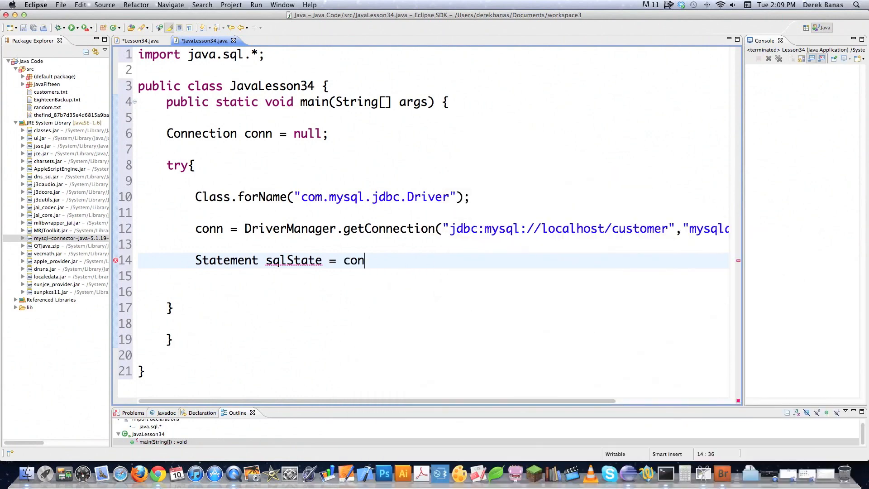
pyautogui.write('.createStatement();')
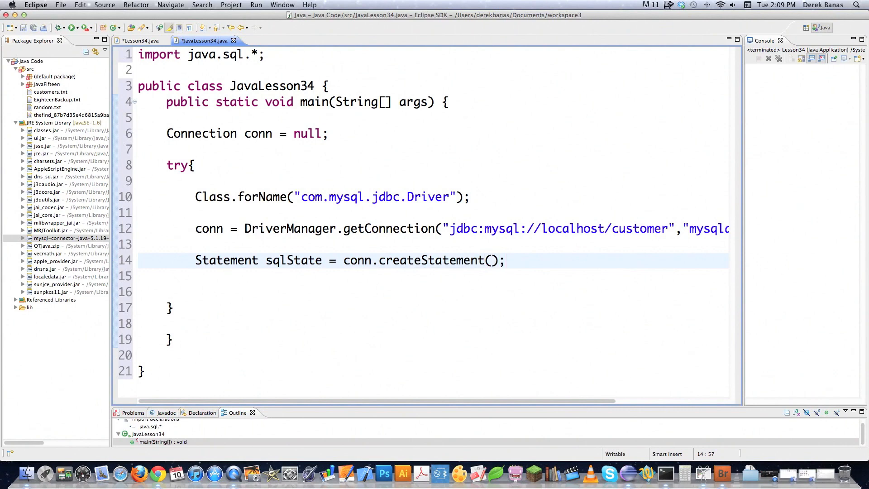
pyautogui.click(505, 260)
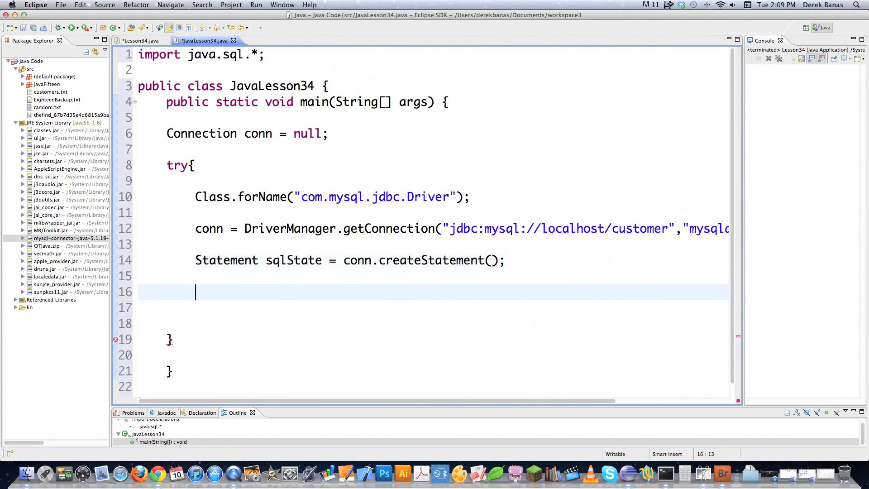
# Declare String selectStuff = "Select first_name from customer"; as the query text.
pyautogui.write('String')
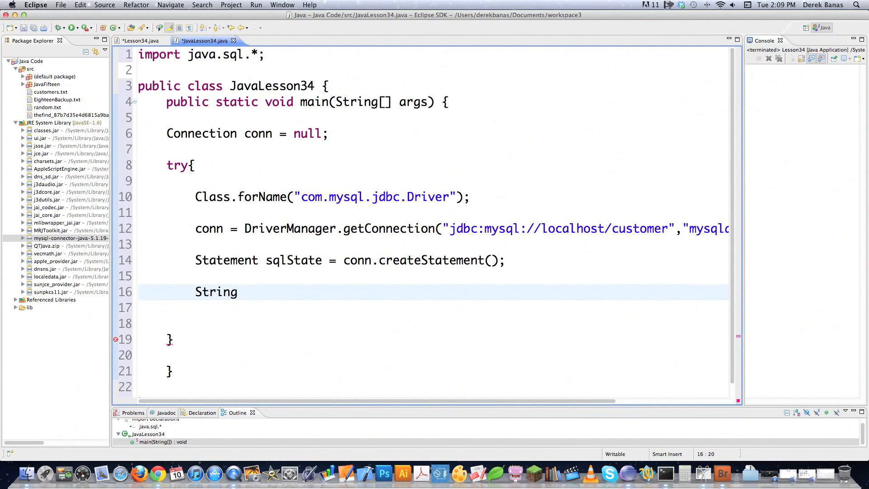
pyautogui.write('selectStu')
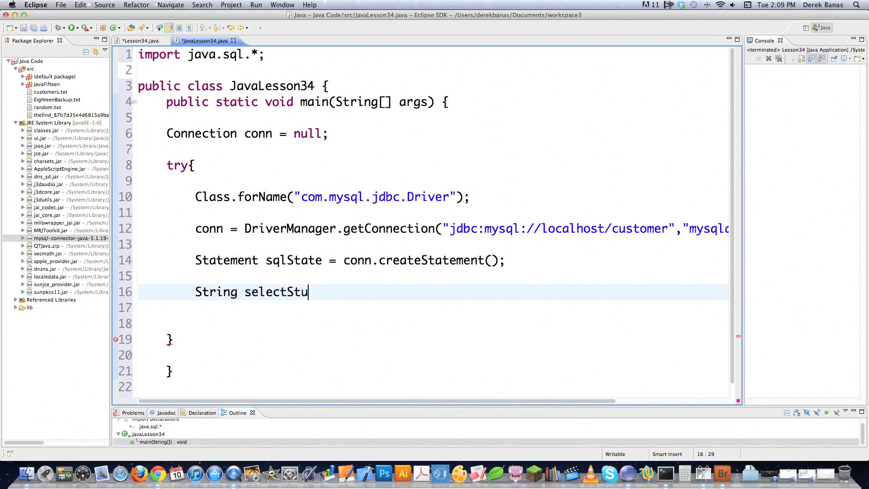
pyautogui.write('ff = "Select first')
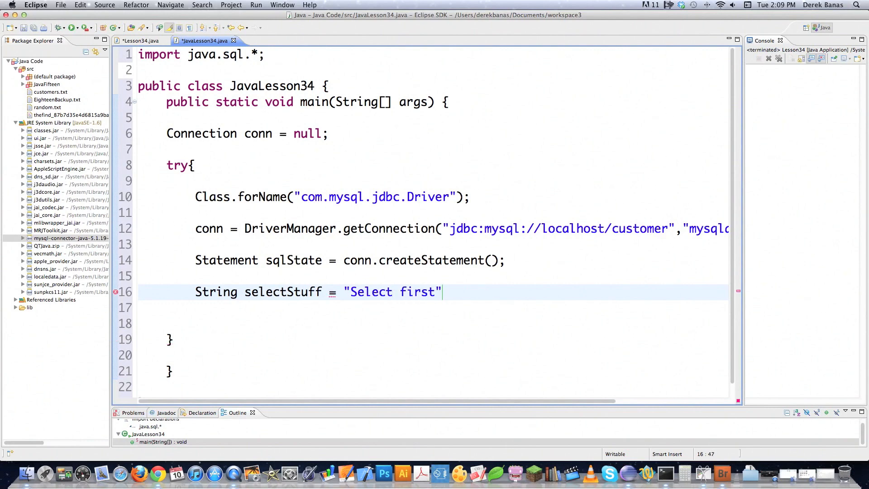
pyautogui.write('_name from cust')
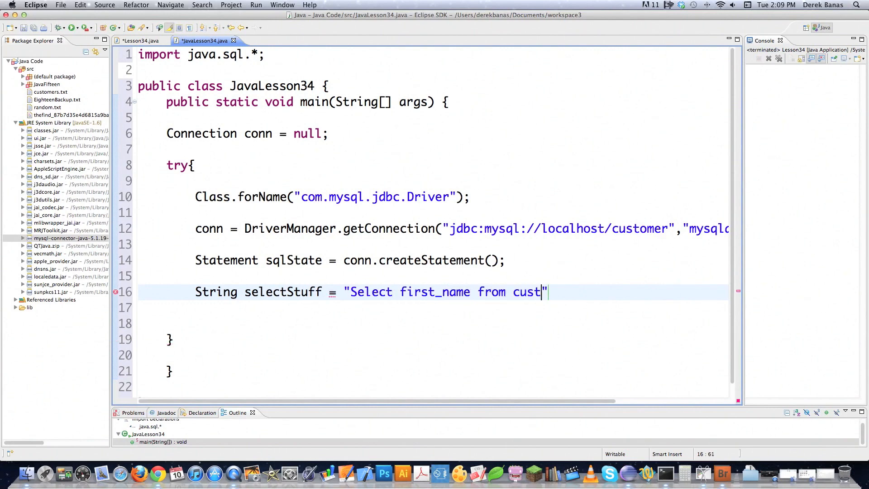
pyautogui.write('omer";')
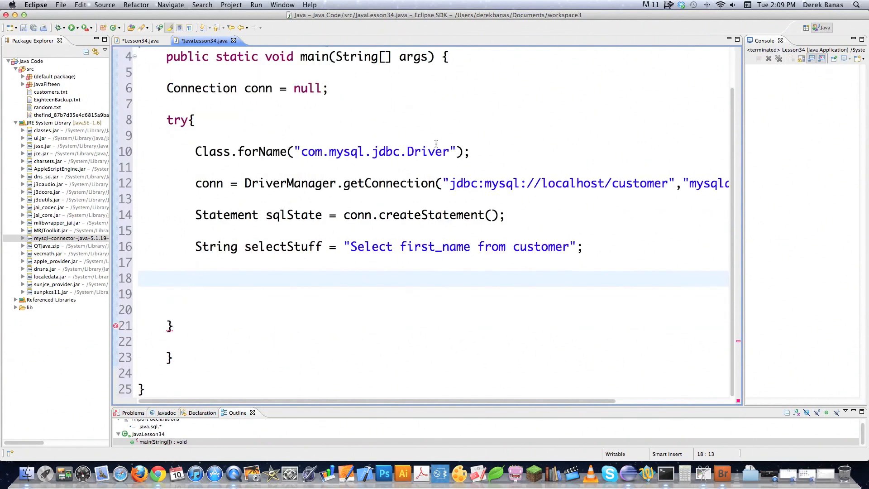
# Declare ResultSet rows = sqlState.executeQuery(selectStuff); to run the query.
pyautogui.write('ResultSe')
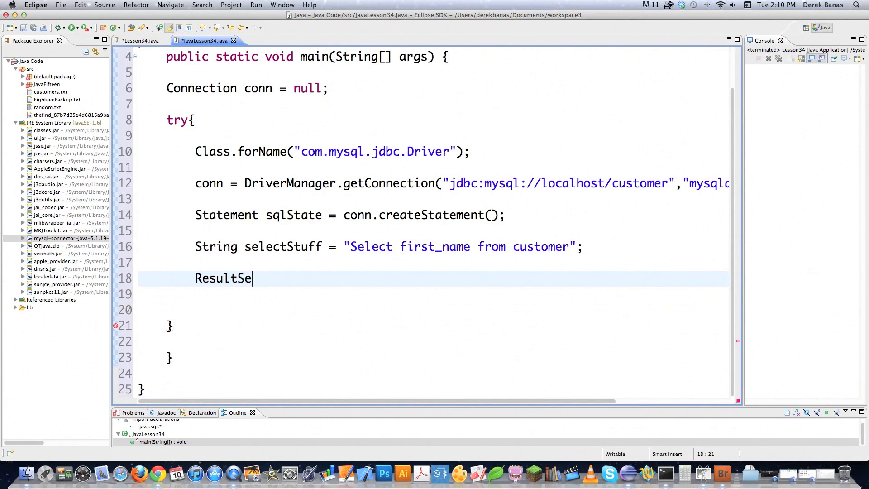
pyautogui.write('t rows')
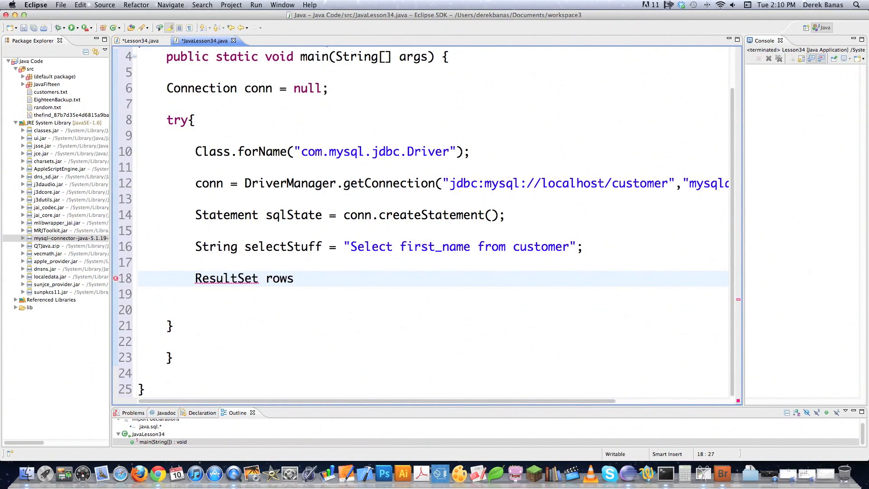
pyautogui.write('= sql')
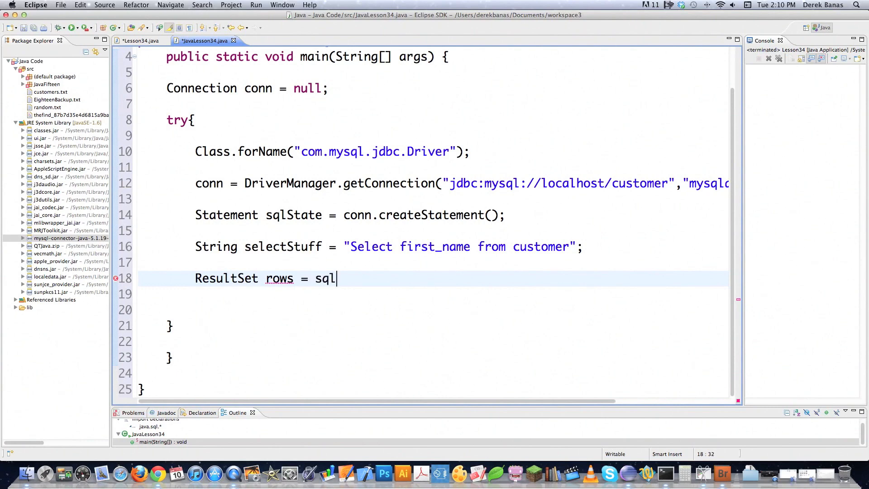
pyautogui.write('State.ex')
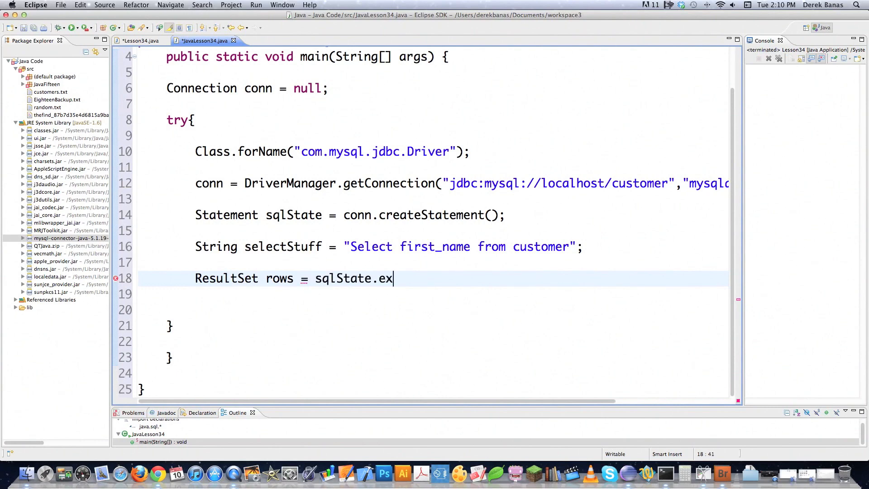
pyautogui.write('ecuteQuer')
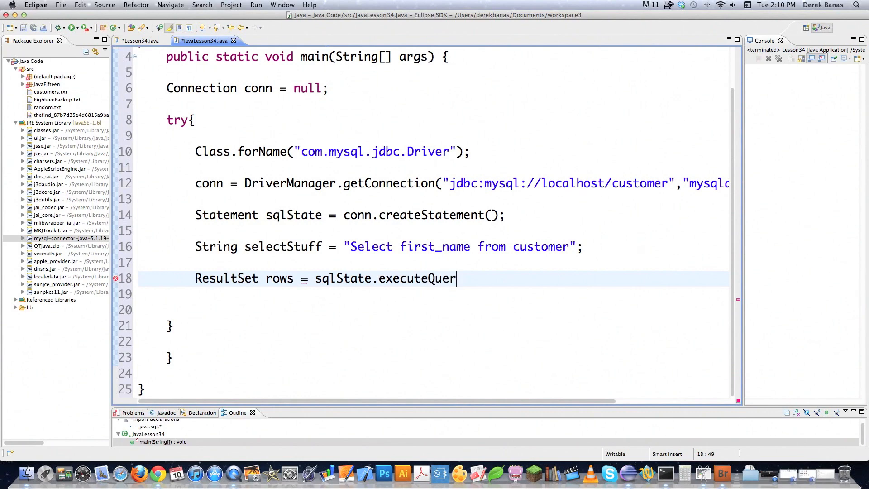
pyautogui.write('y(selectStuff)')
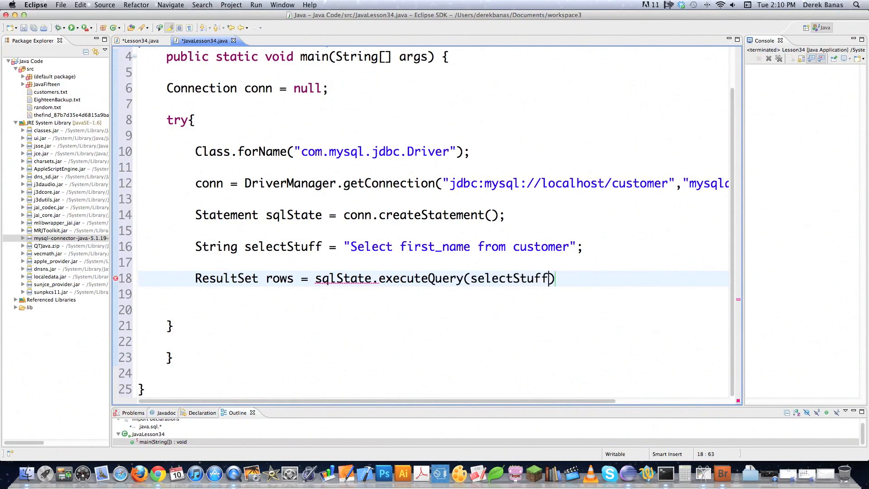
pyautogui.write(';')
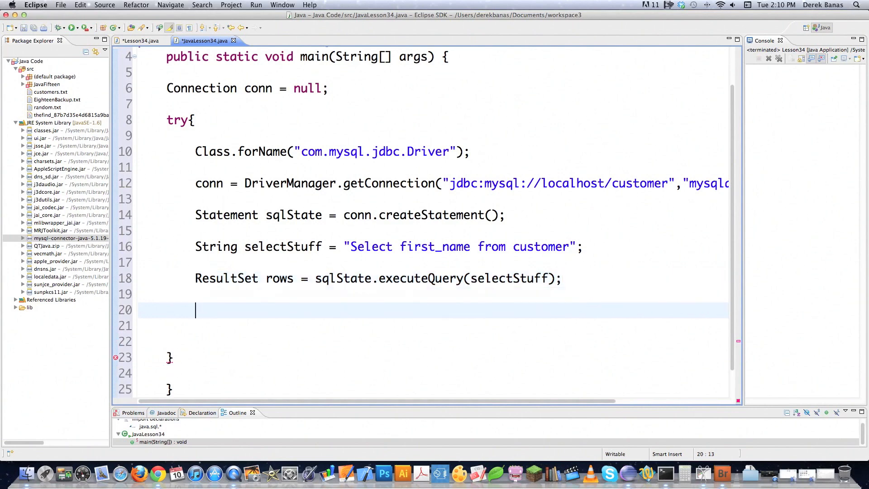
# Start a while(rows.next()) loop over the query results.
pyautogui.write('w')
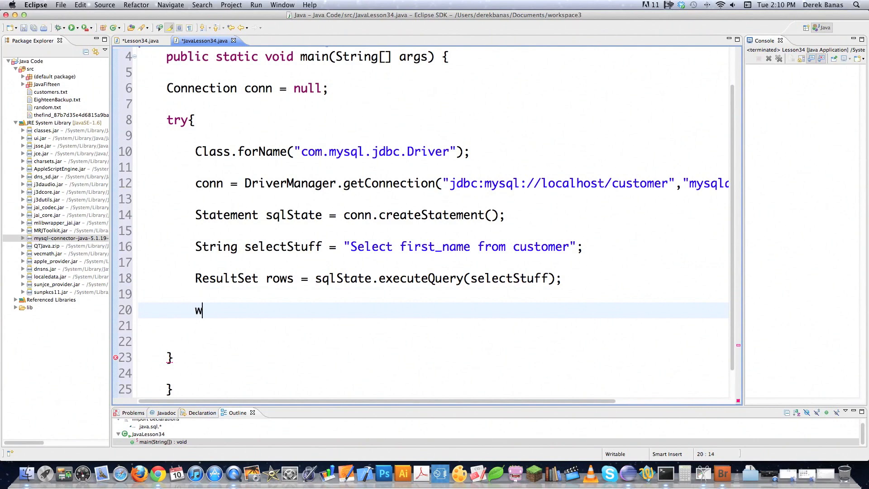
pyautogui.write('hile')
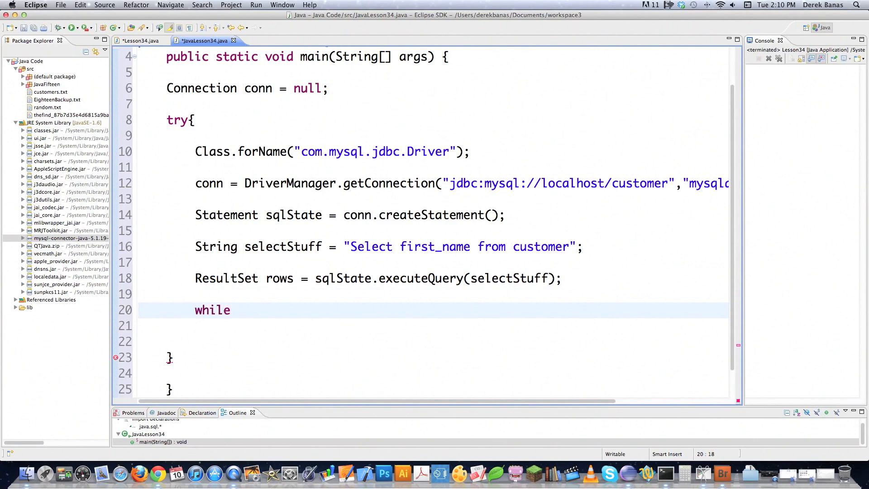
pyautogui.write('(rows)')
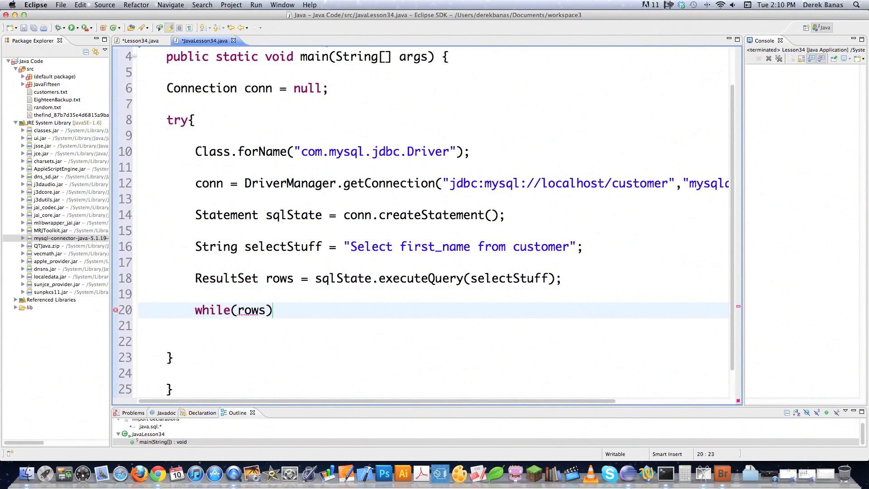
pyautogui.write('.next()')
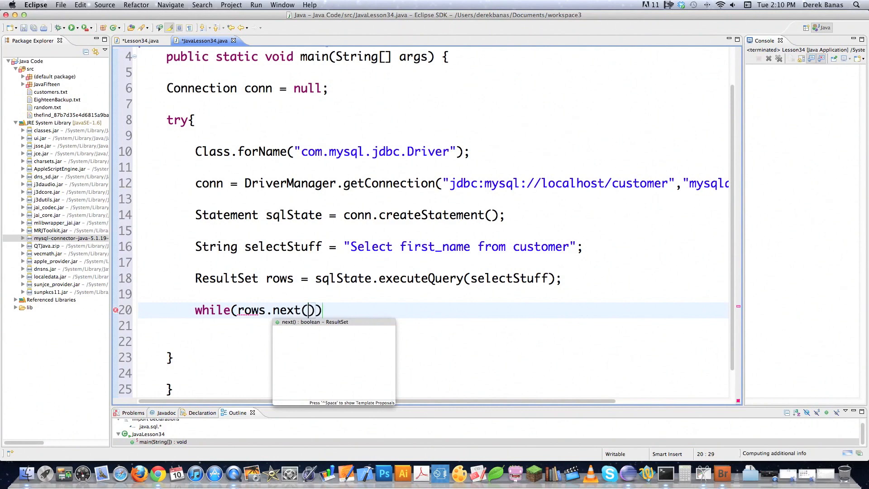
pyautogui.write('{')
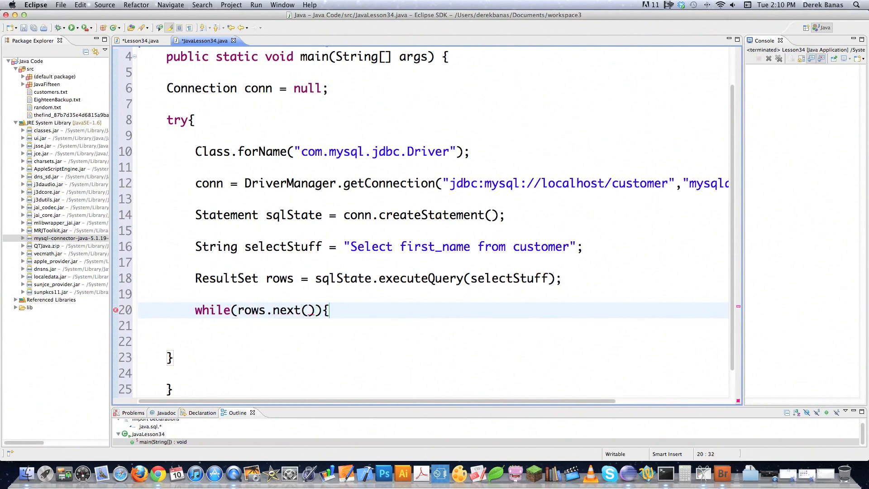
# Inside the loop, print rows.getString("first_name") with System.out.println.
pyautogui.write('S')
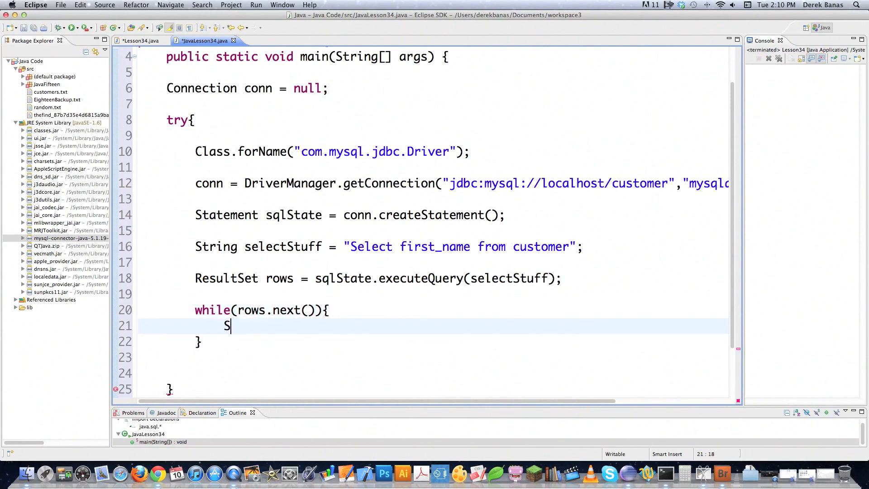
pyautogui.write('ystem')
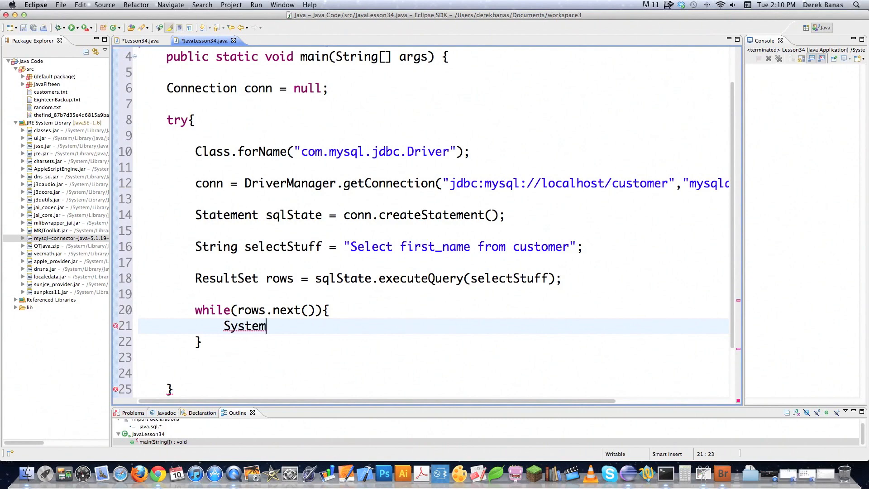
pyautogui.write('.out.println(rows)')
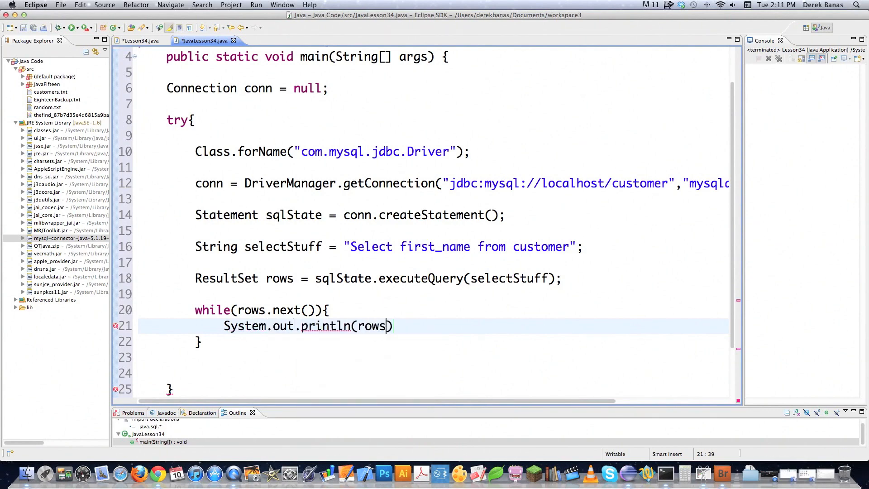
pyautogui.write('.getString(columnIndex')
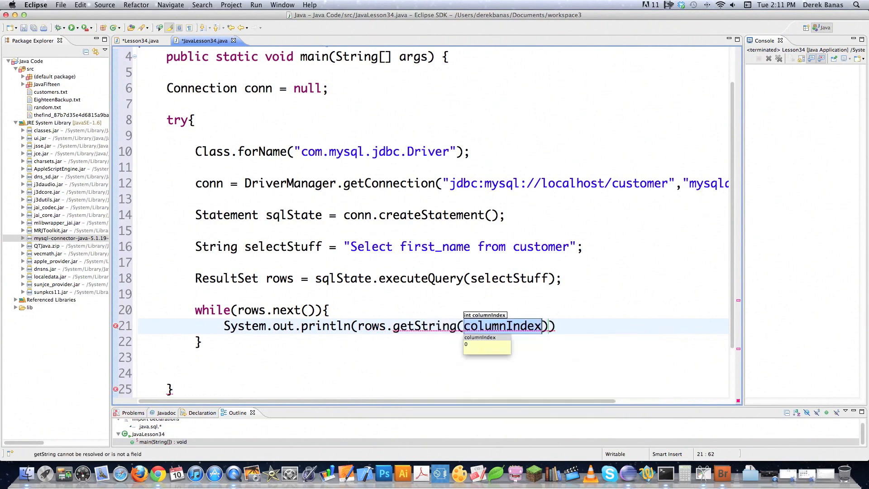
pyautogui.write('"fir')
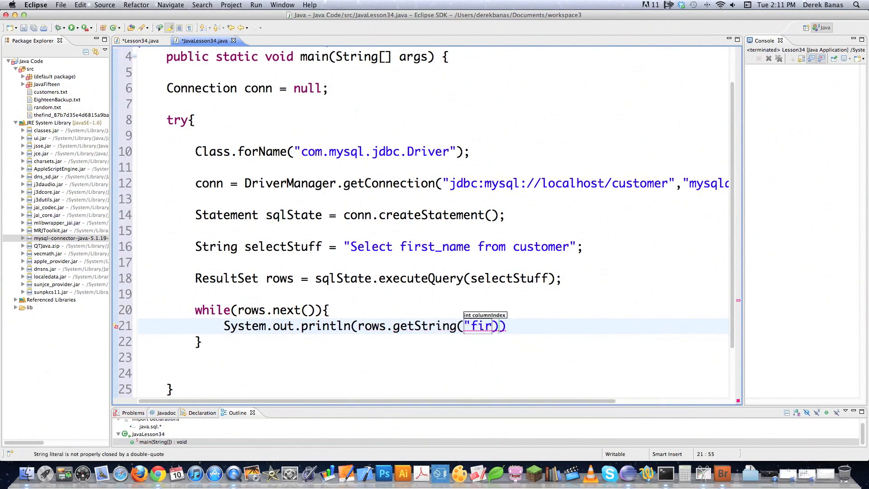
pyautogui.write('st_name')
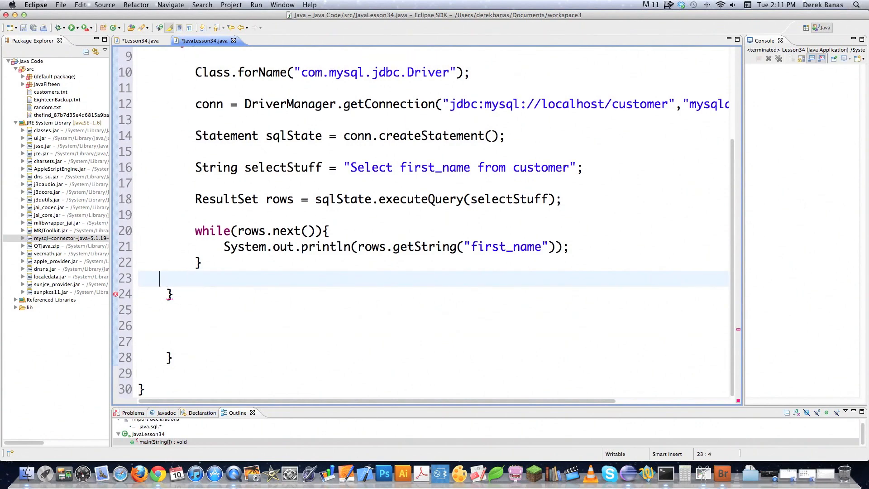
# Write catch(SQLException ex) printing "SQLException:" with ex.getMessage() and the error code.
pyautogui.write('catch(SQLException')
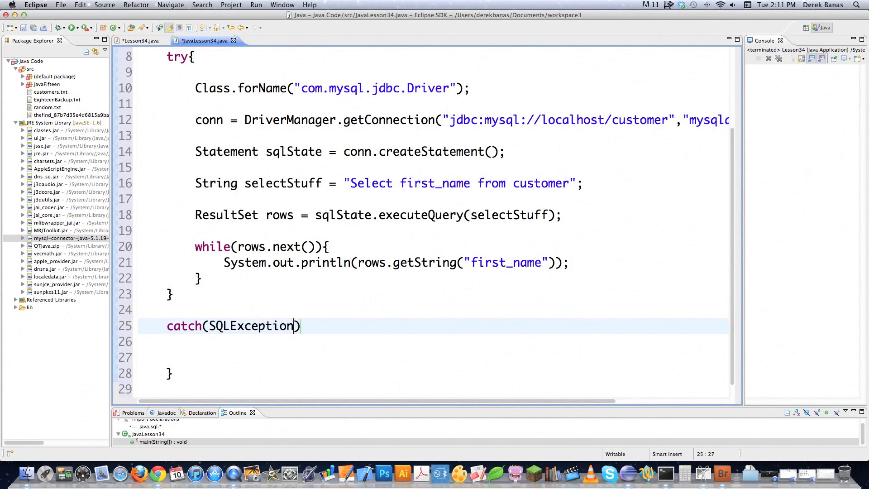
pyautogui.write('ex){')
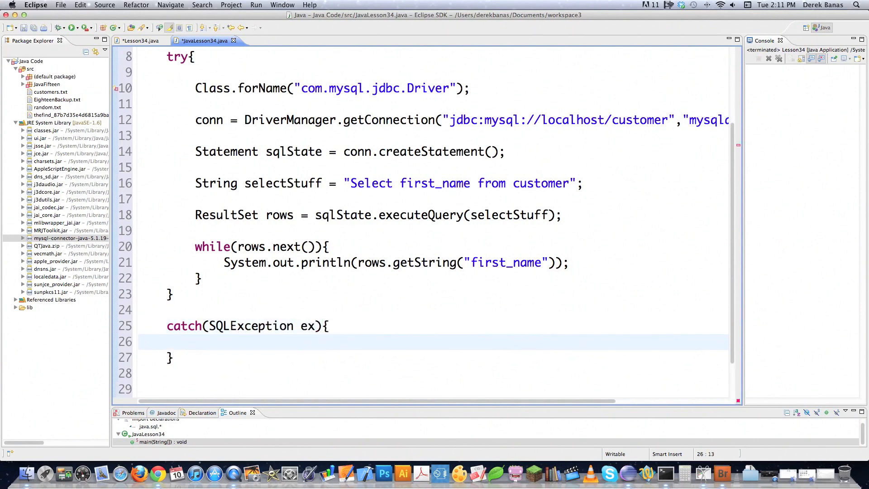
pyautogui.write('Syst')
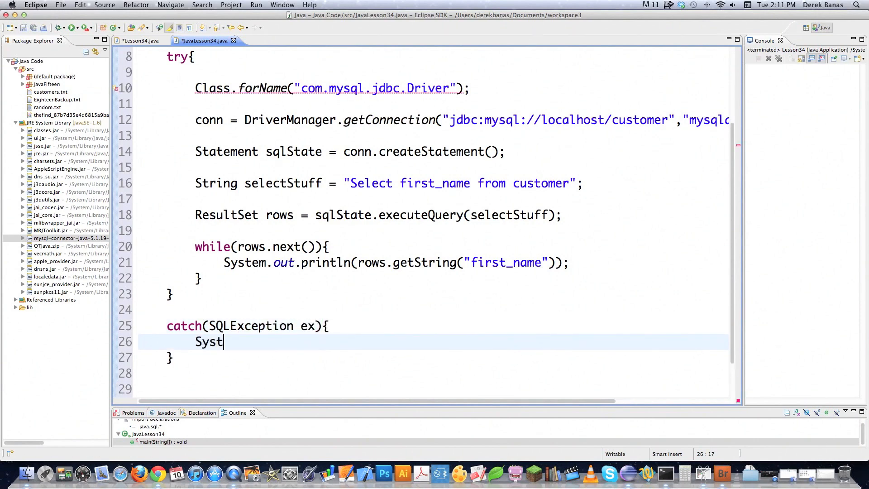
pyautogui.write('em.out.println()')
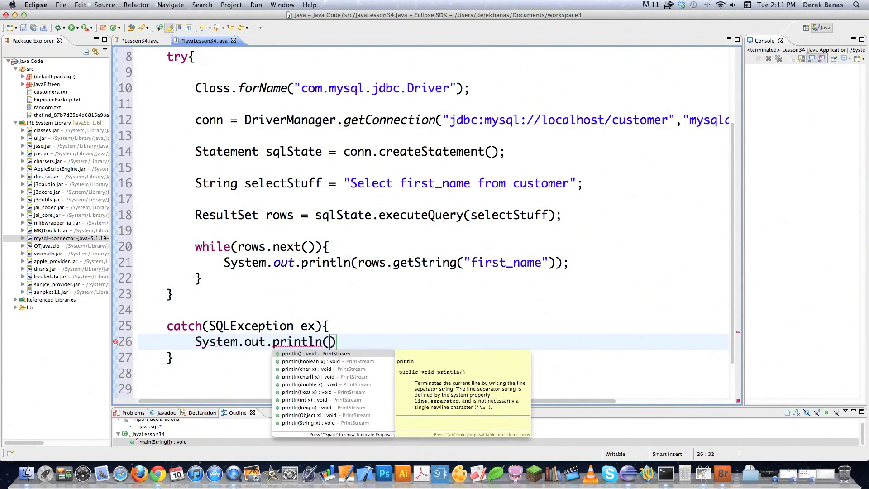
pyautogui.write('SQLExceptio')
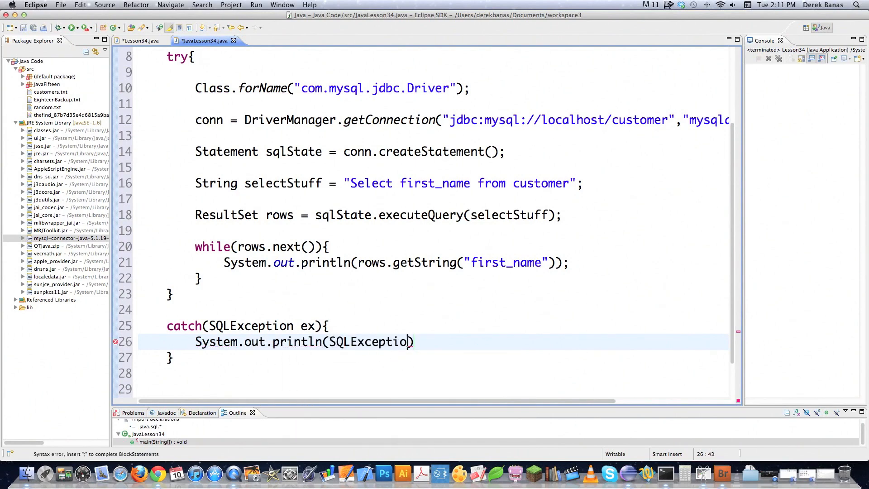
pyautogui.write('"SQLException: " + ex.getMessage(')
pyautogui.write('System.out.println("VendorError: " + ex.getErrorCode());')
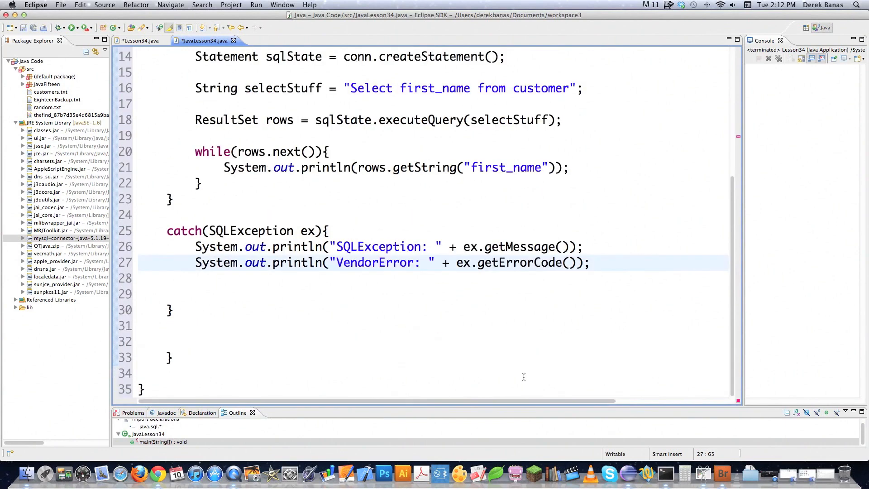
pyautogui.moveTo(551, 263)
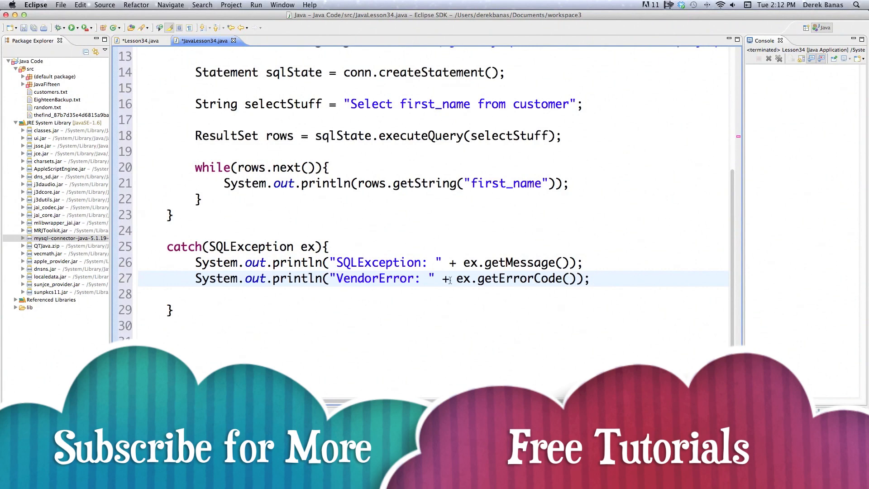
# Write catch(ClassNotFoundException e) { e.printStackTrace(); } after the SQLException block.
pyautogui.write('catc')
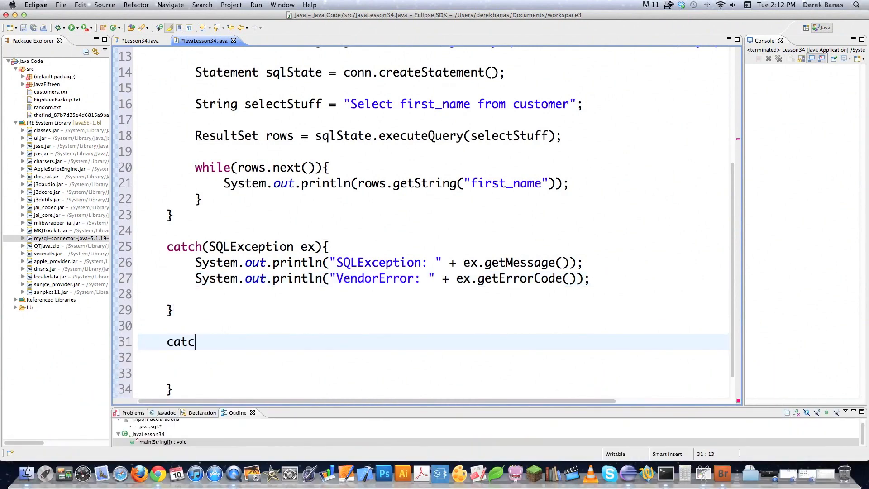
pyautogui.write('(Cl')
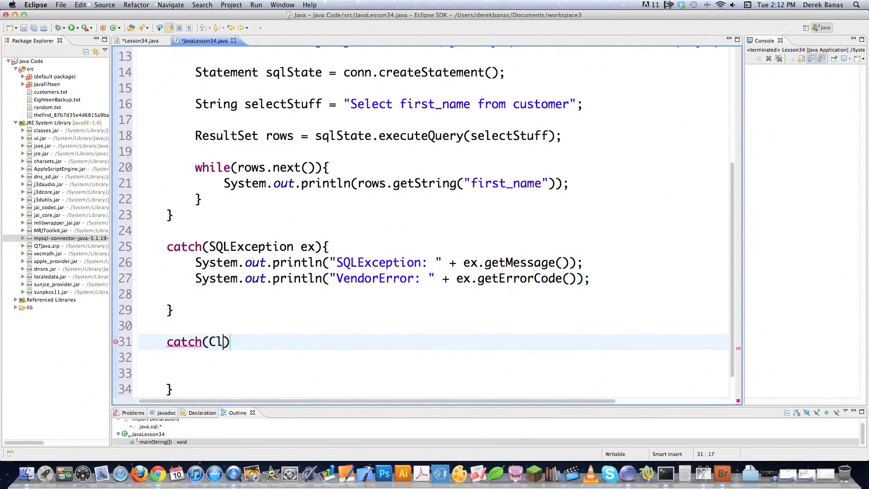
pyautogui.write('assNotFoundException')
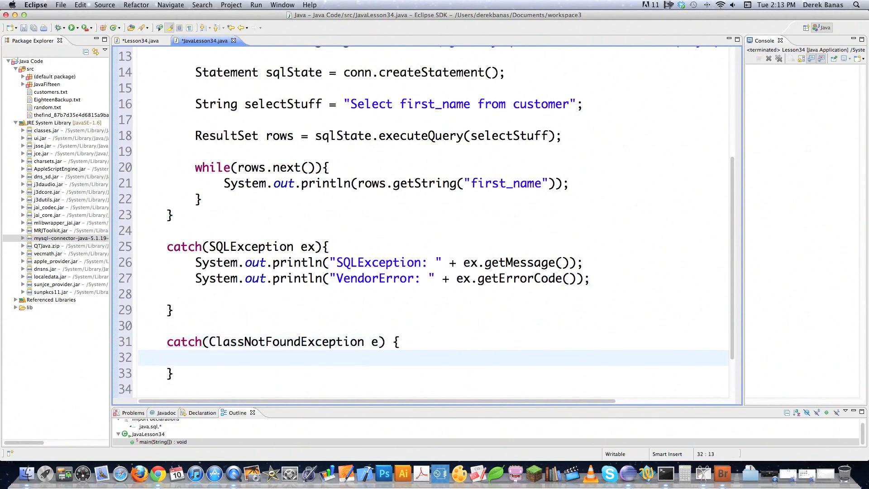
pyautogui.write('e.print')
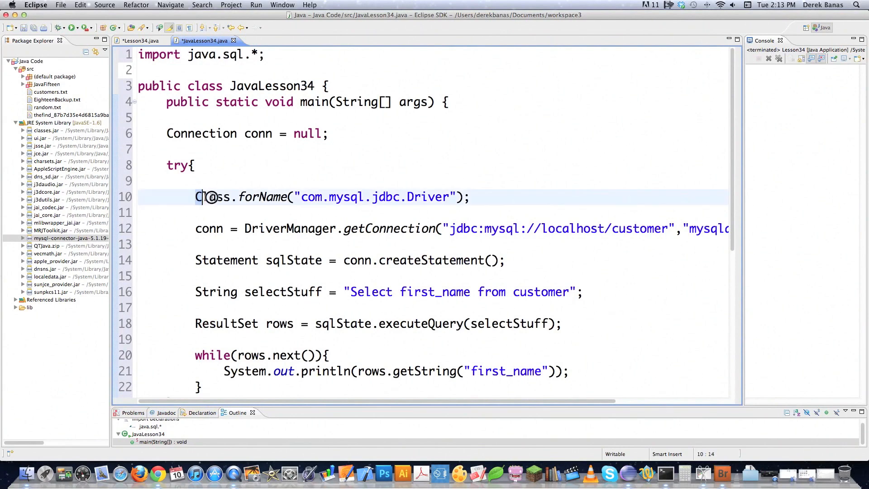
pyautogui.scroll(-3)
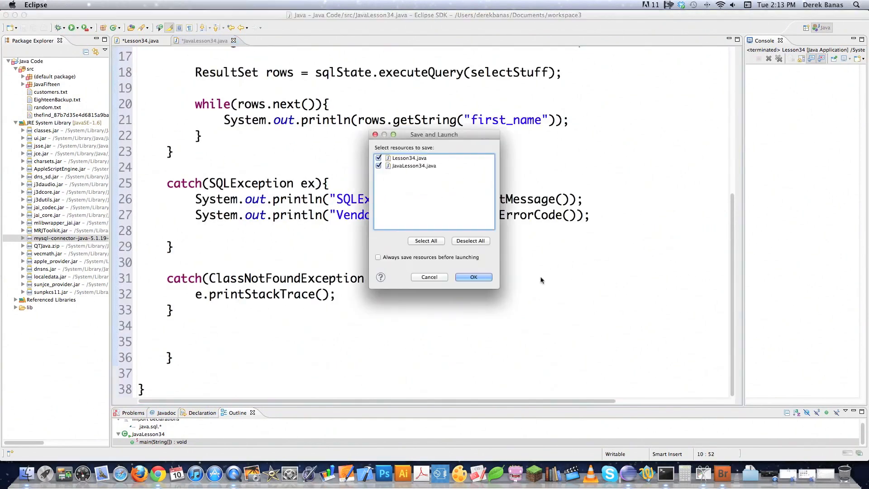
# Confirm saving both Java files and launch, printing Derek, Sally, Paul and Mark.
pyautogui.click(474, 277)
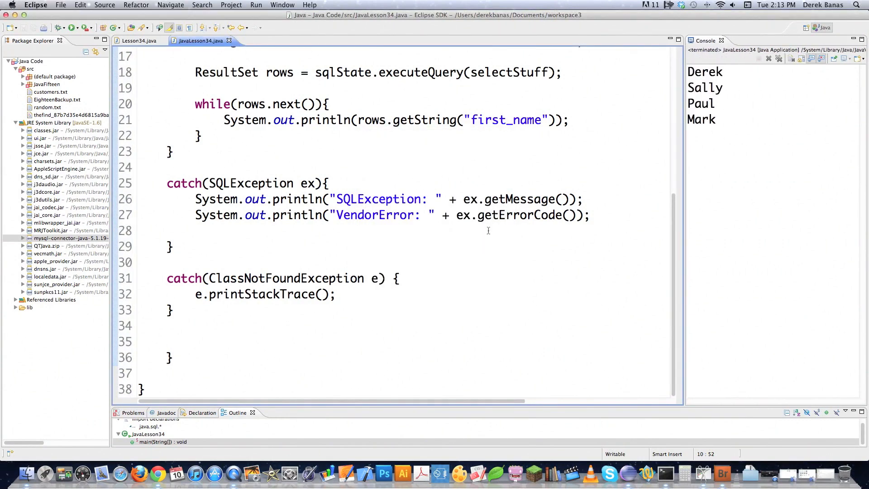
pyautogui.moveTo(442, 255)
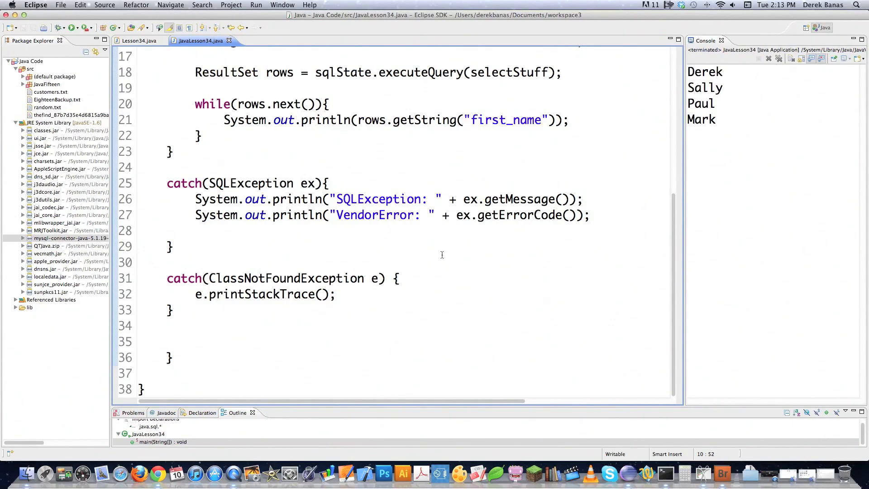